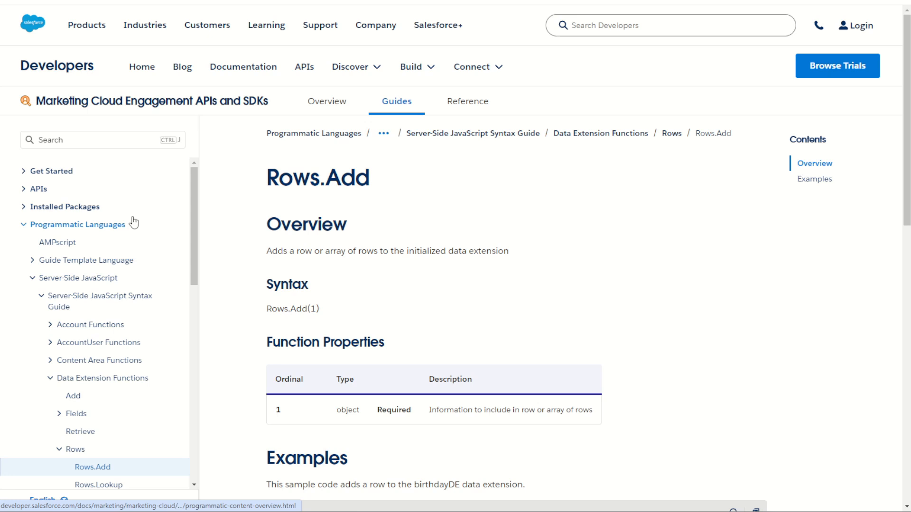
mouse_move(105, 372)
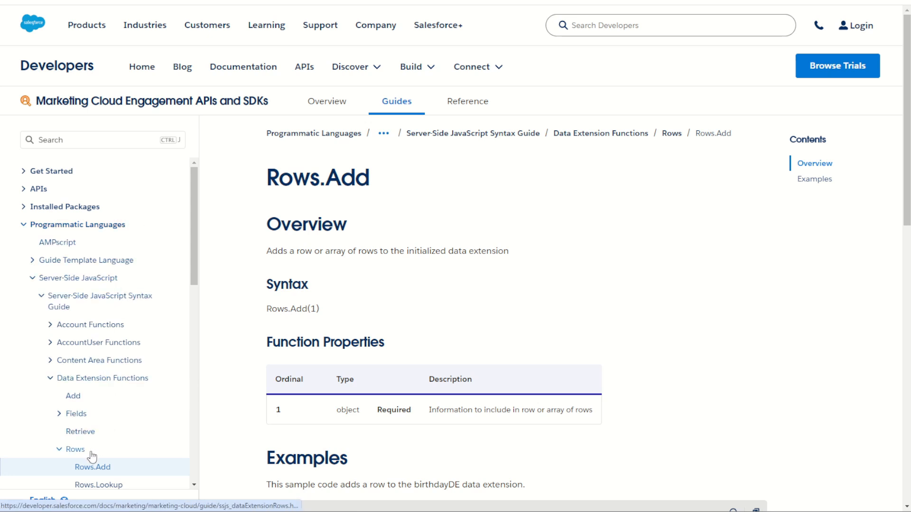
Step: Navigate via Rows to the Data Extension Functions guide and bring the Initialization section into view
scroll("down", 3)
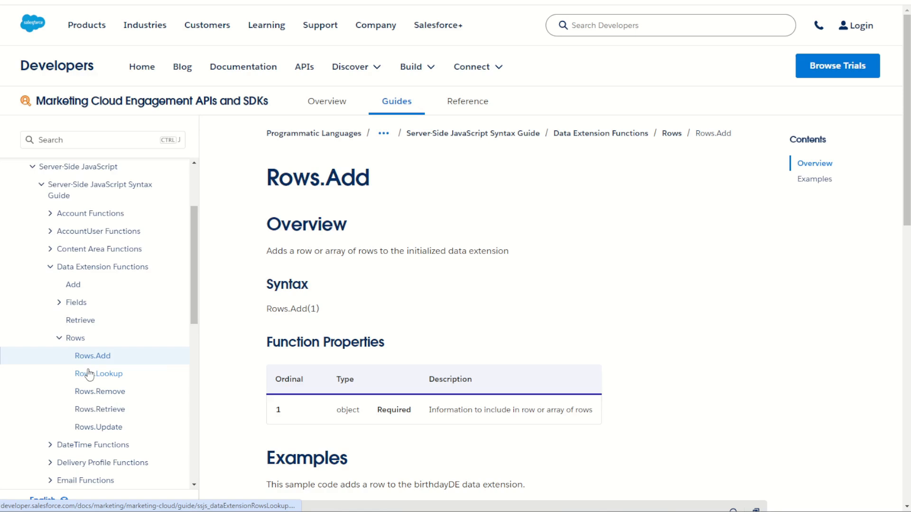
left_click(74, 337)
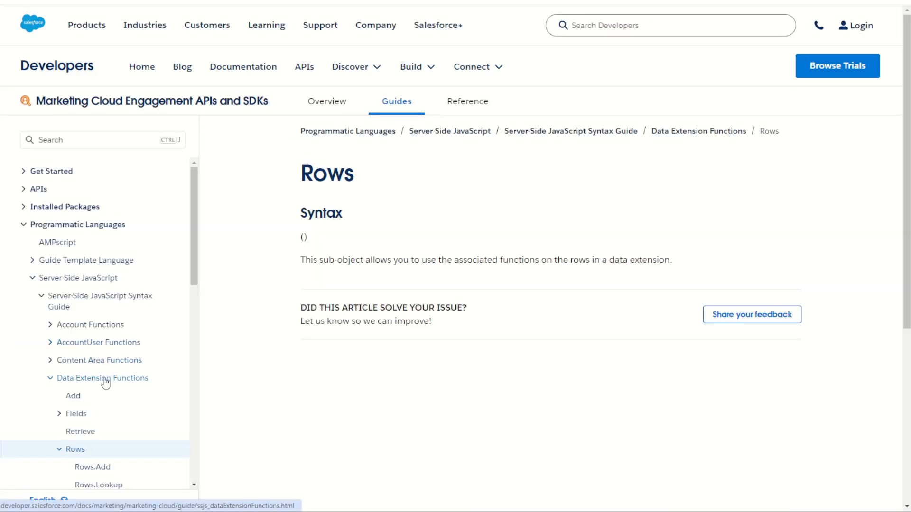
left_click(103, 379)
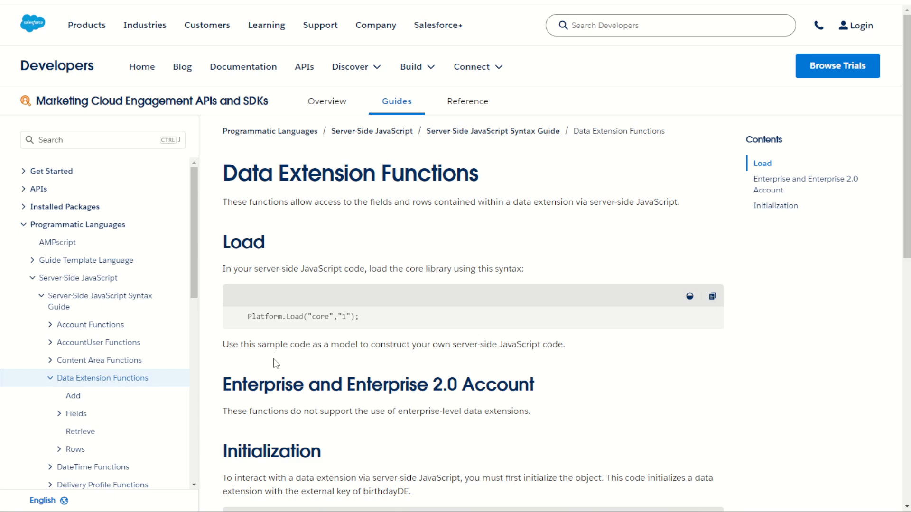
mouse_move(314, 317)
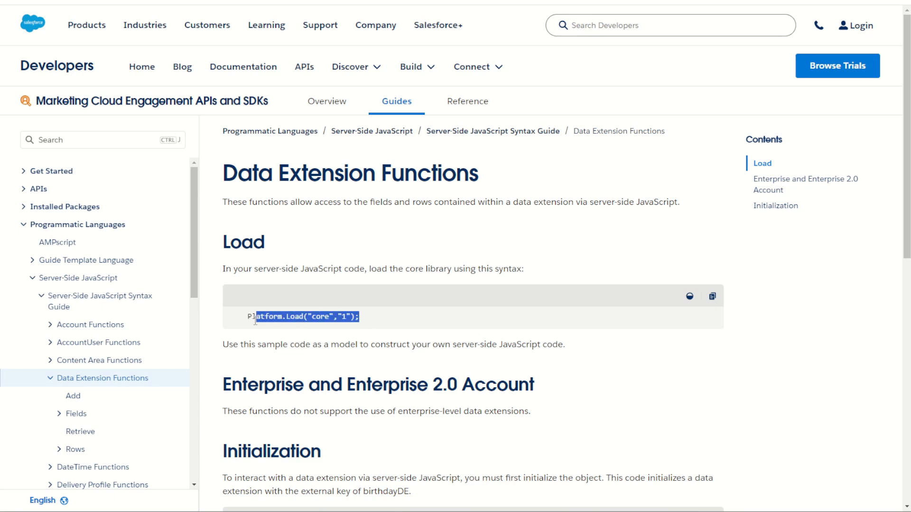
scroll("down", 3)
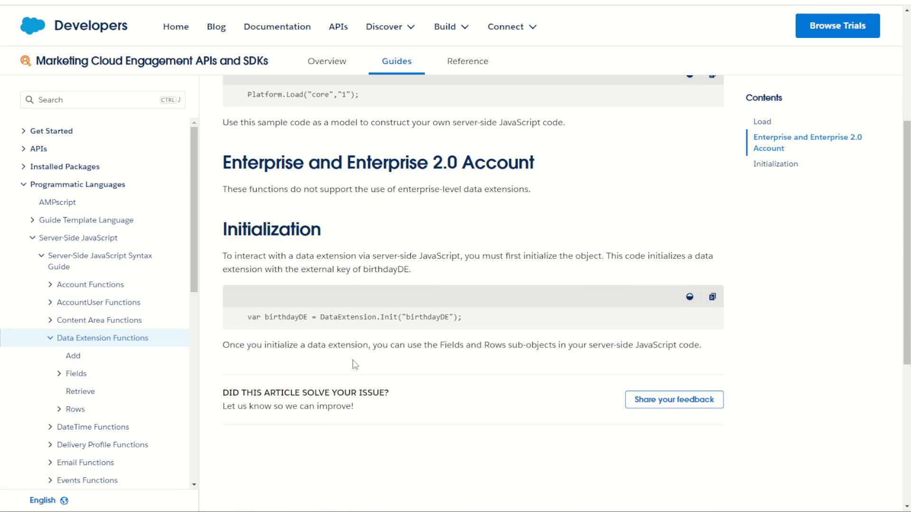
mouse_move(73, 356)
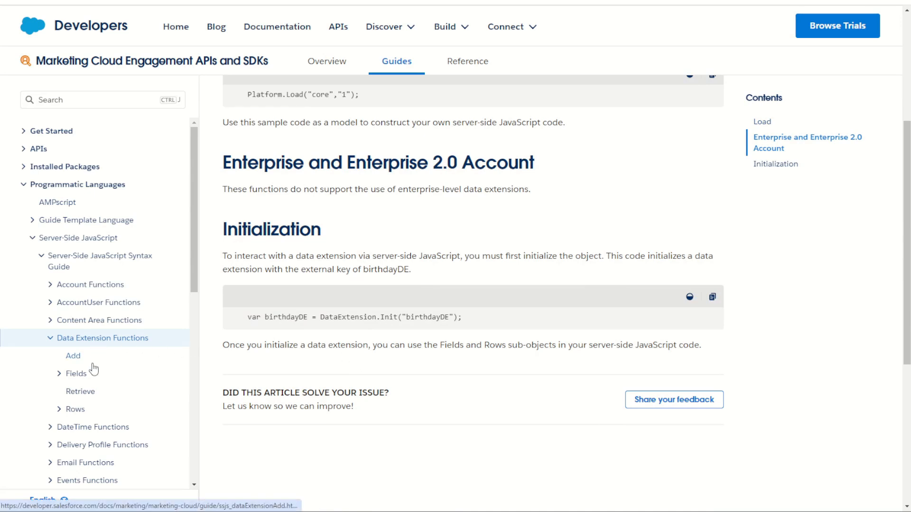
mouse_move(176, 344)
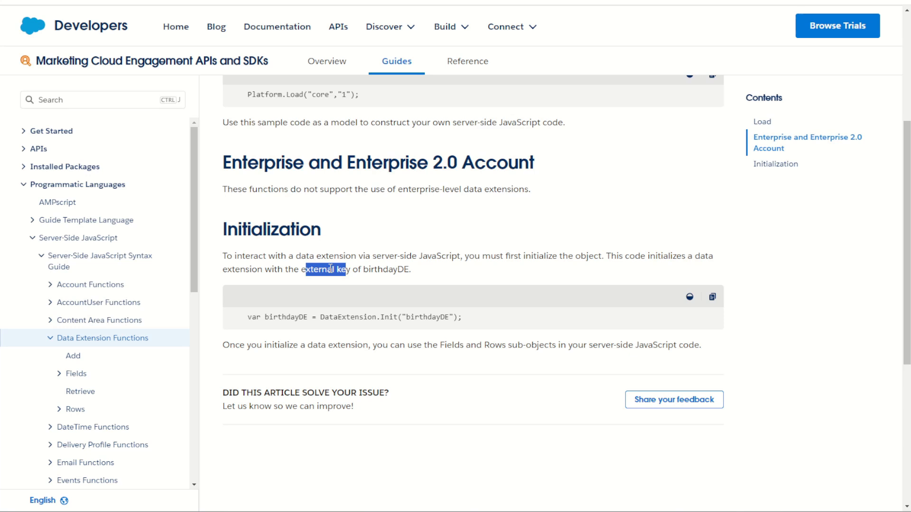
mouse_move(112, 399)
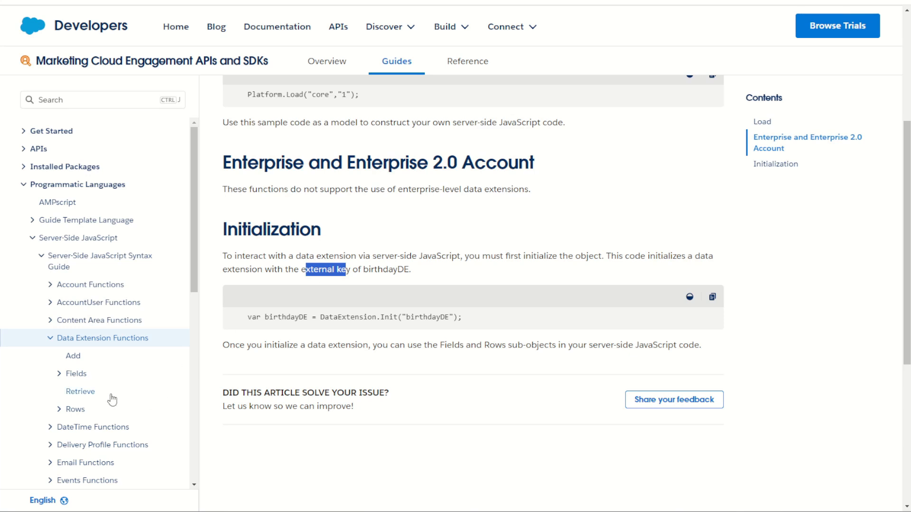
Step: Open the Rows.Add reference and review its syntax argument and the rows property description
left_click(75, 409)
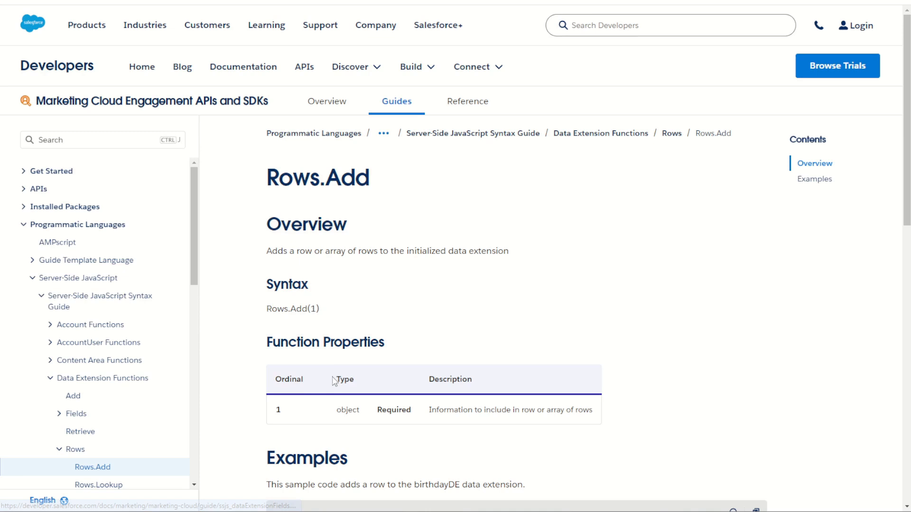
scroll("down", 3)
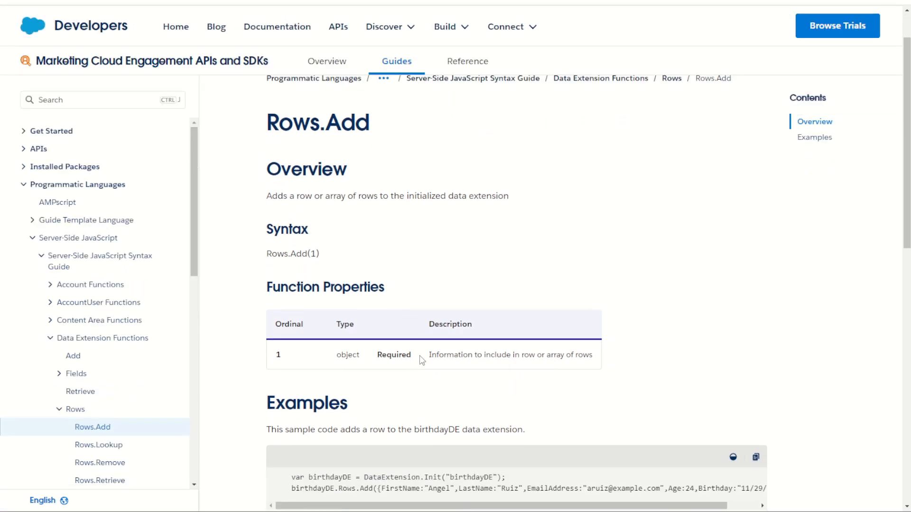
double_click(314, 254)
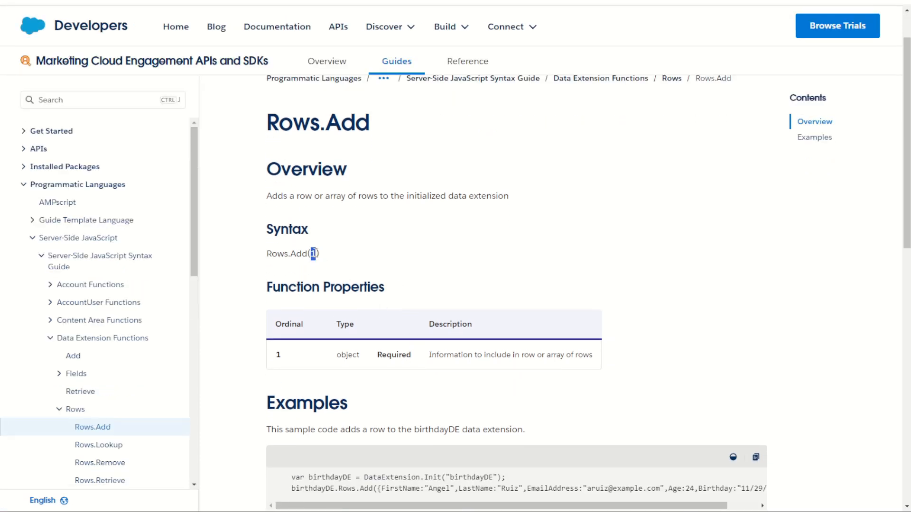
mouse_move(408, 420)
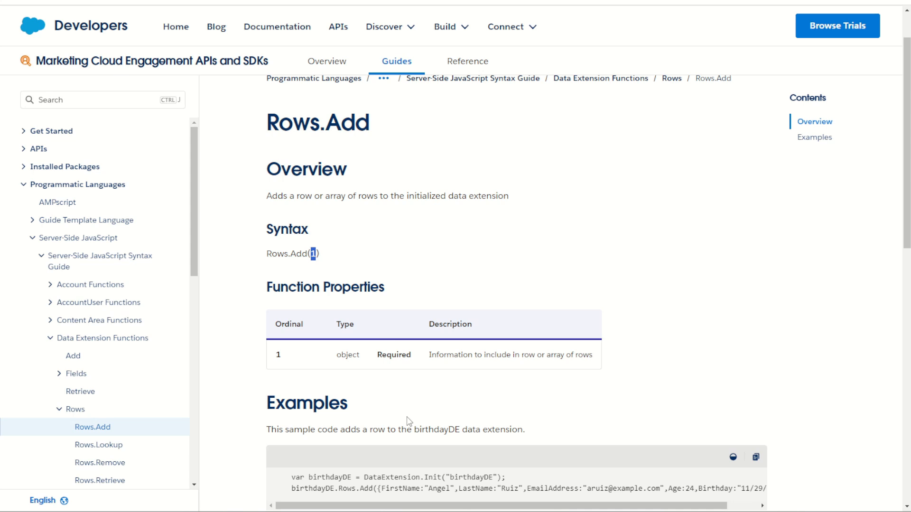
double_click(553, 355)
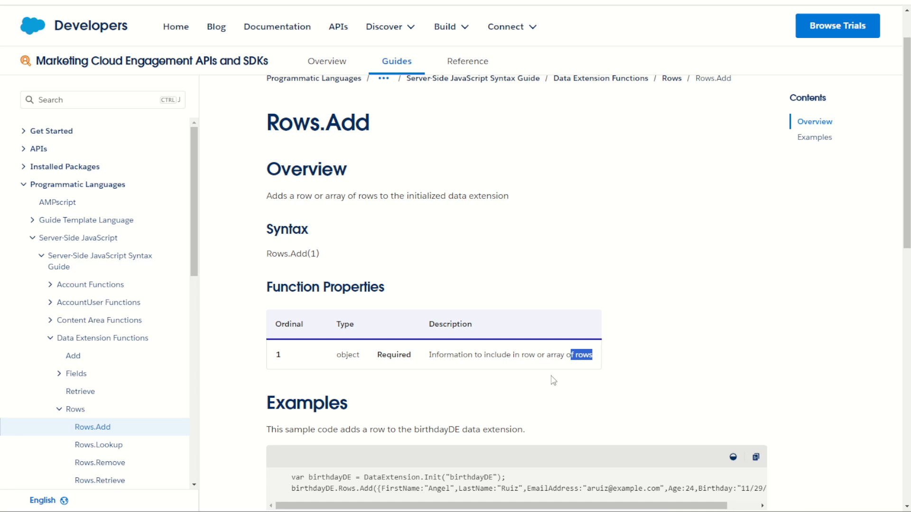
Step: Bring the Rows.Add examples for a single row and an array of rows into view
scroll("down", 3)
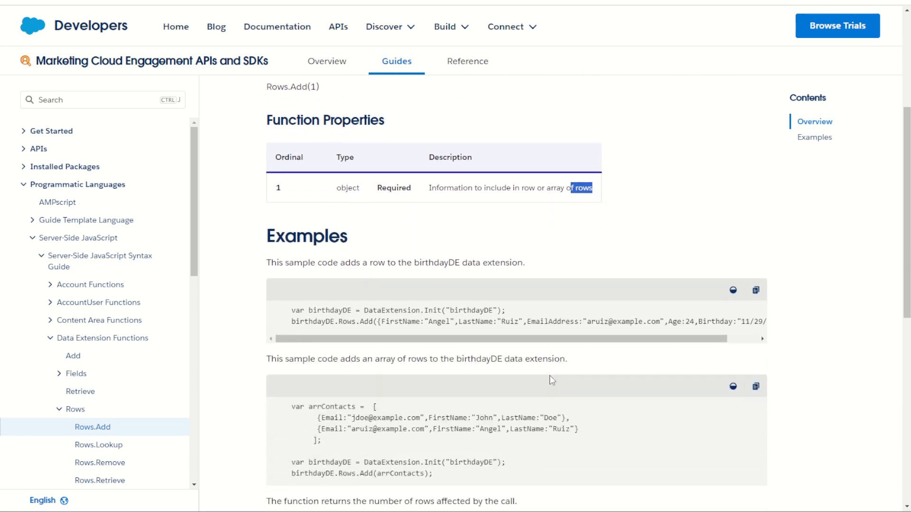
scroll("down", 3)
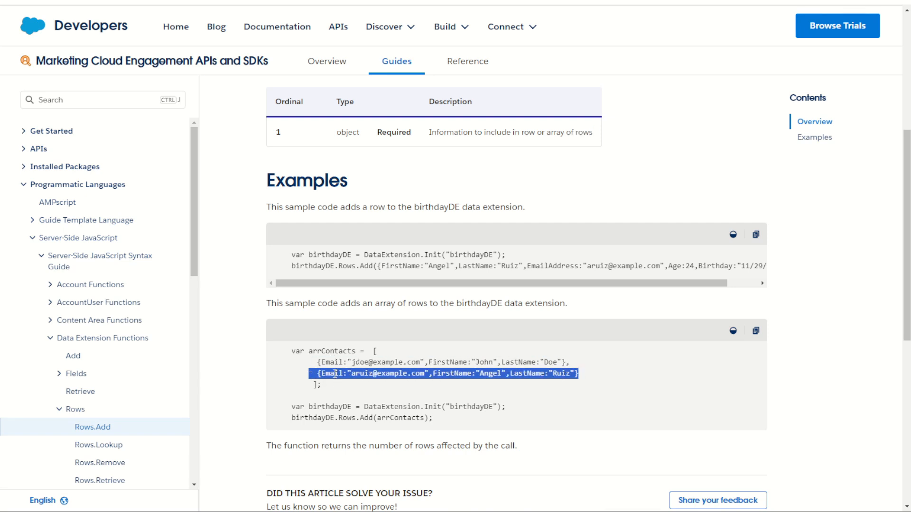
double_click(489, 374)
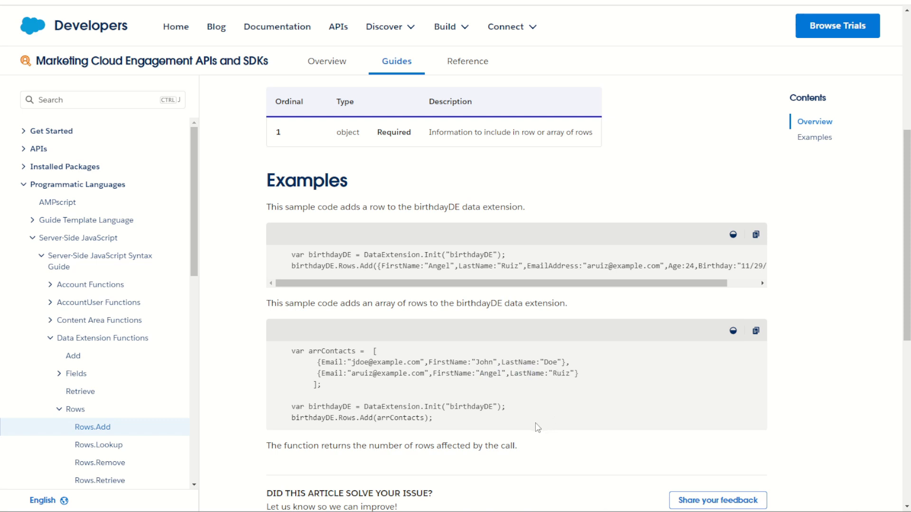
mouse_move(437, 263)
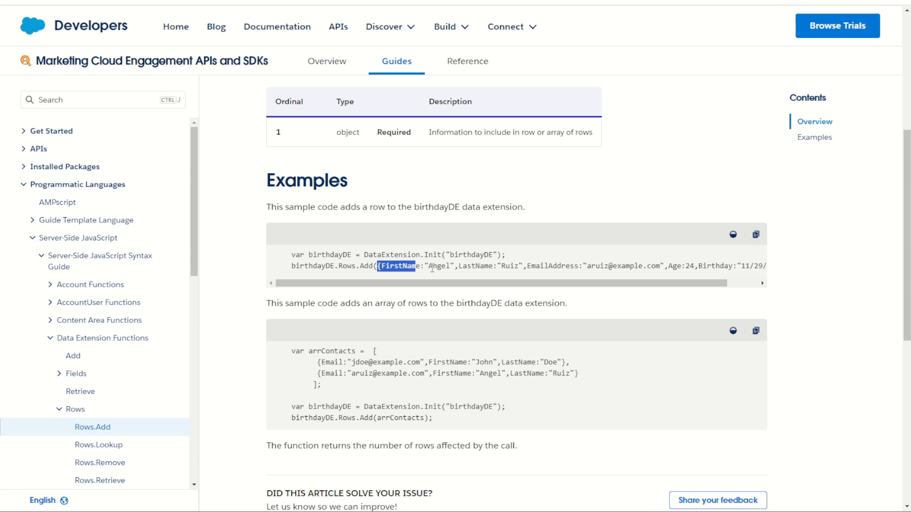
mouse_move(807, 255)
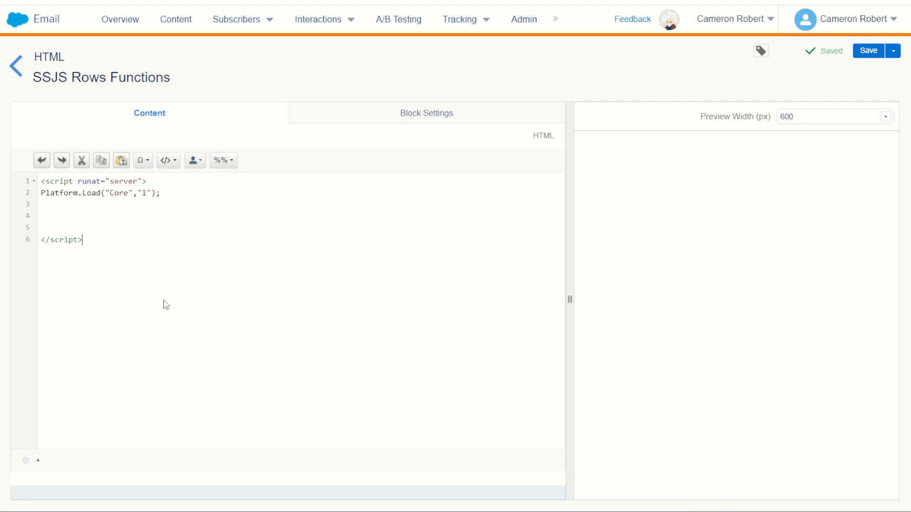
mouse_move(51, 187)
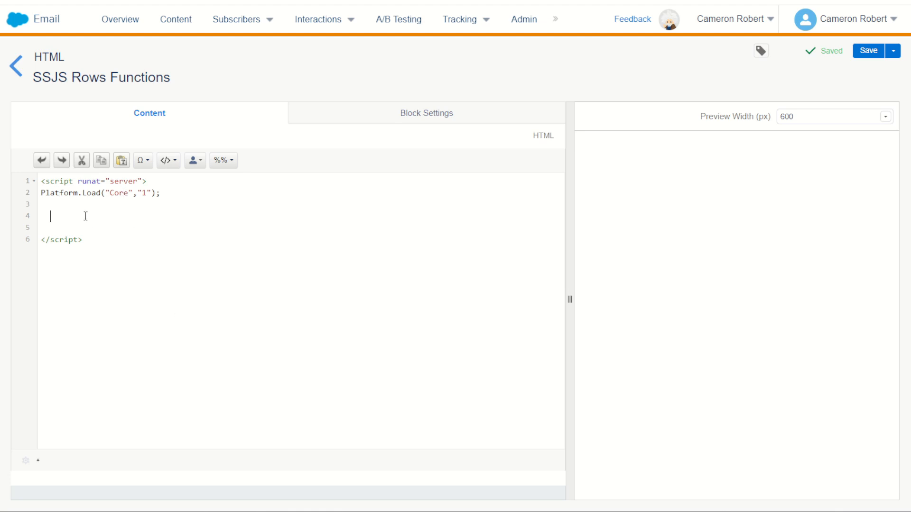
Step: Add the line var birthdayDE = DataExtension.Init("birthdayDE"); to the SSJS block
type("var birthdayDE = DataExtension.Init(\"birthdayDE\");")
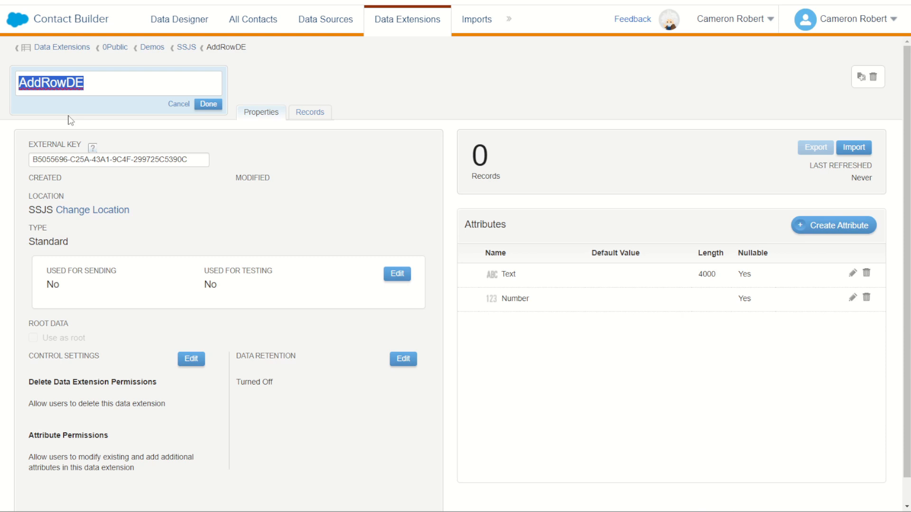
Step: Select the AddRowDE data extension's External Key value to copy it
left_click(118, 159)
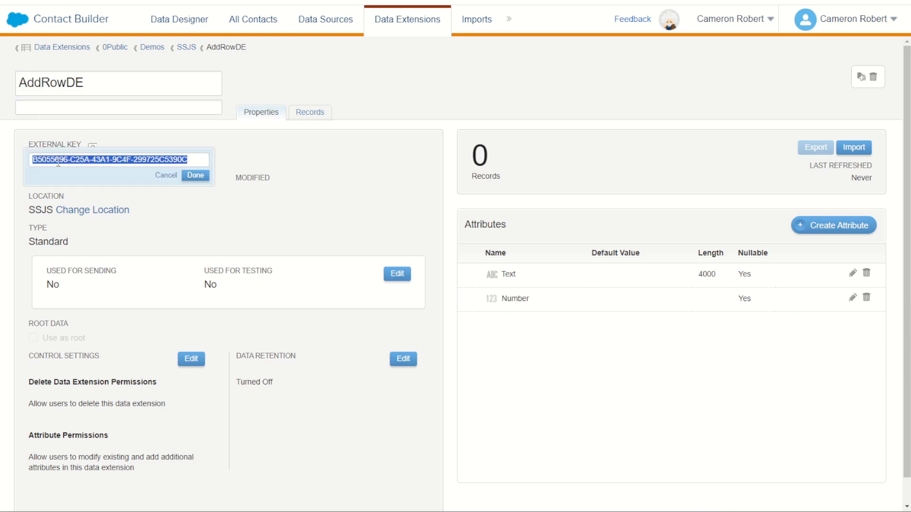
left_click(196, 175)
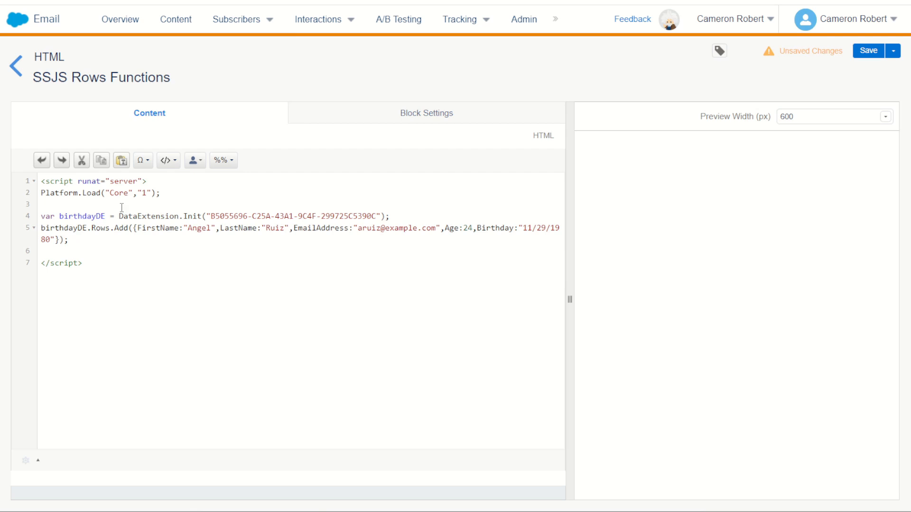
Step: Rename birthdayDE to AddRowDE in the declaration and the Rows.Add call
double_click(80, 216)
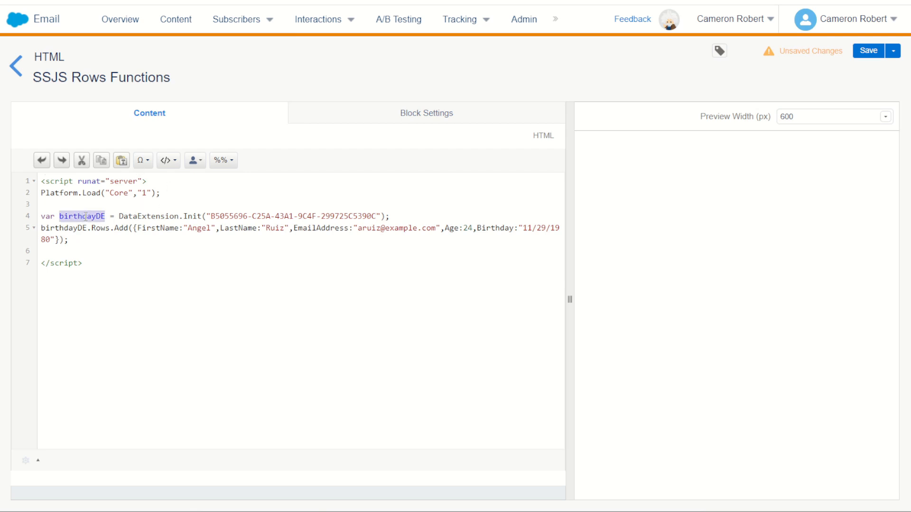
type("AddRowDE")
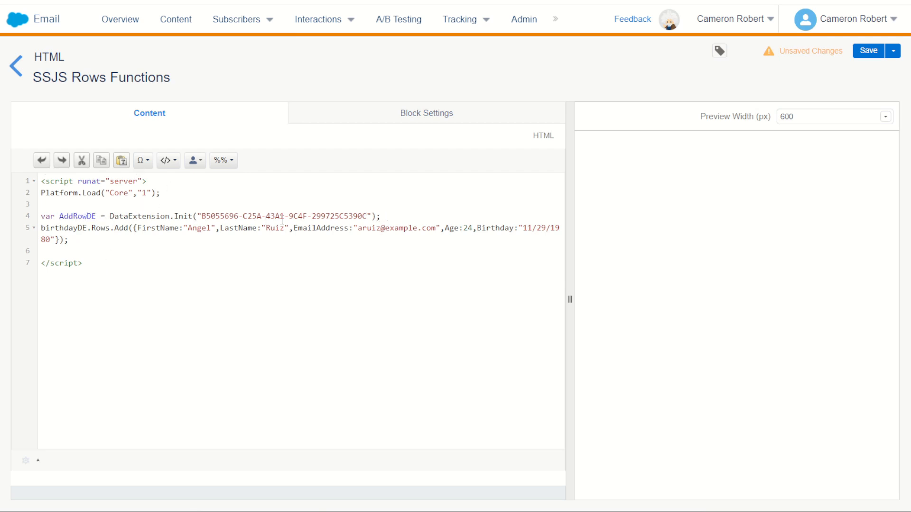
double_click(61, 227)
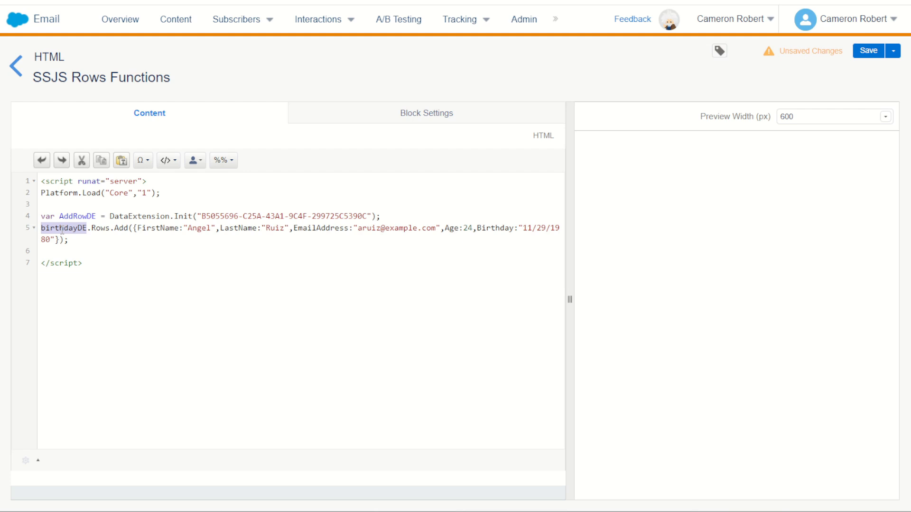
type("AddRowDE")
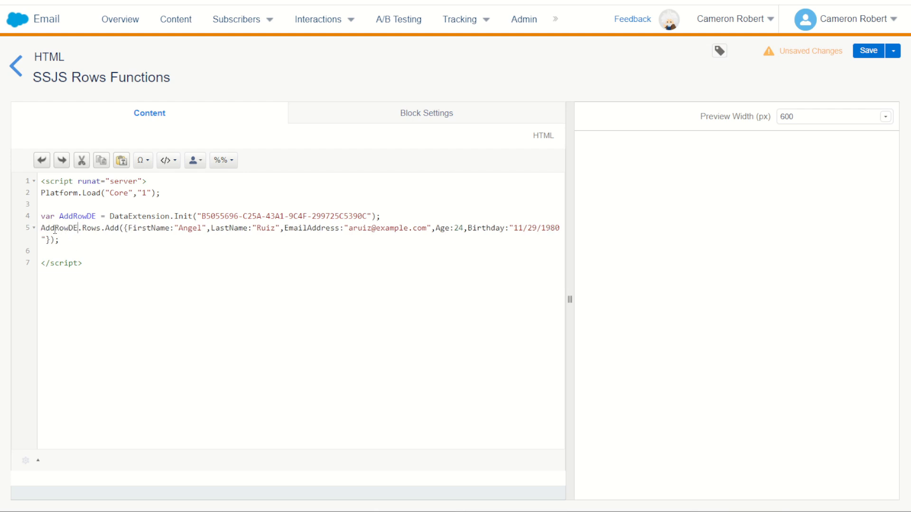
Step: Capture the Rows.Add result in a variable named rows
left_click(42, 227)
type("va")
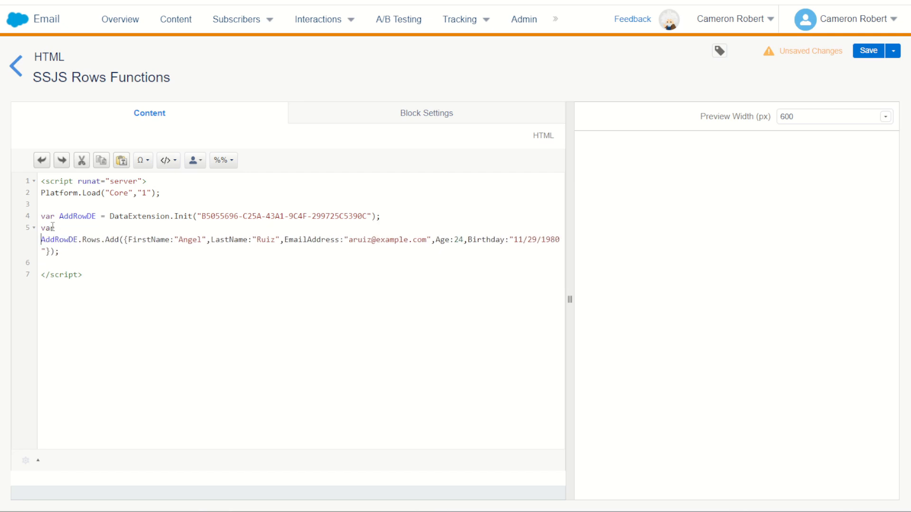
type("rows =")
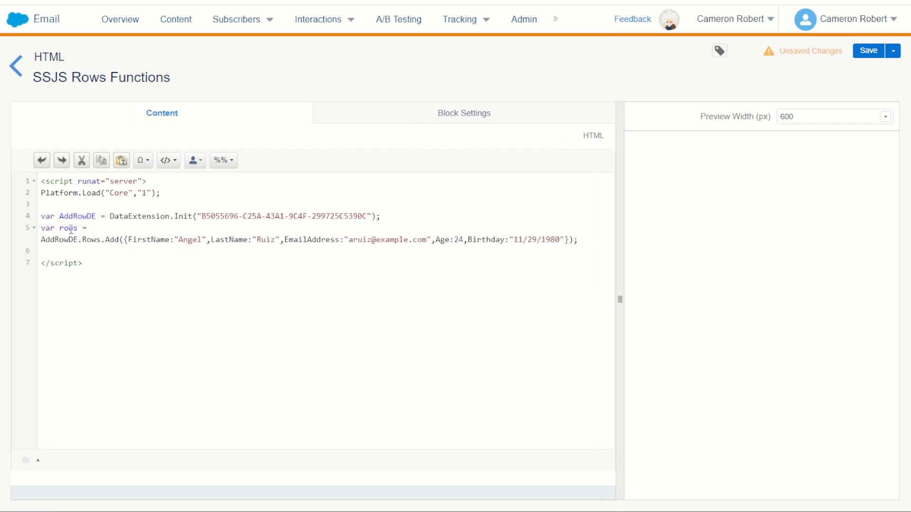
double_click(67, 227)
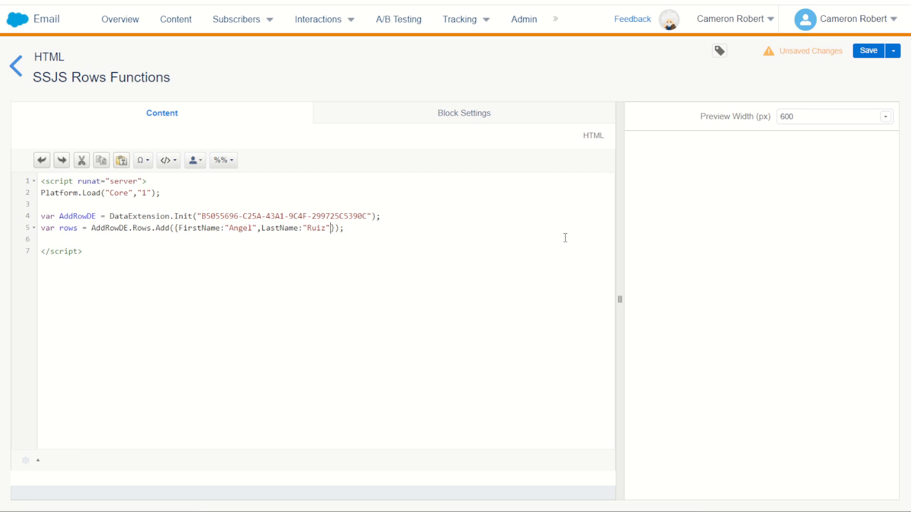
Step: Change the row object to Text "Angel" and Number 111
double_click(198, 228)
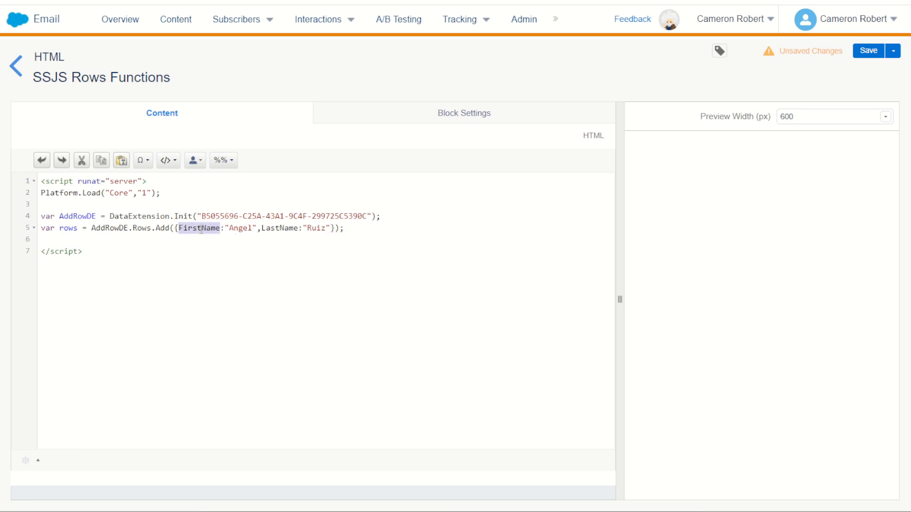
type("Text")
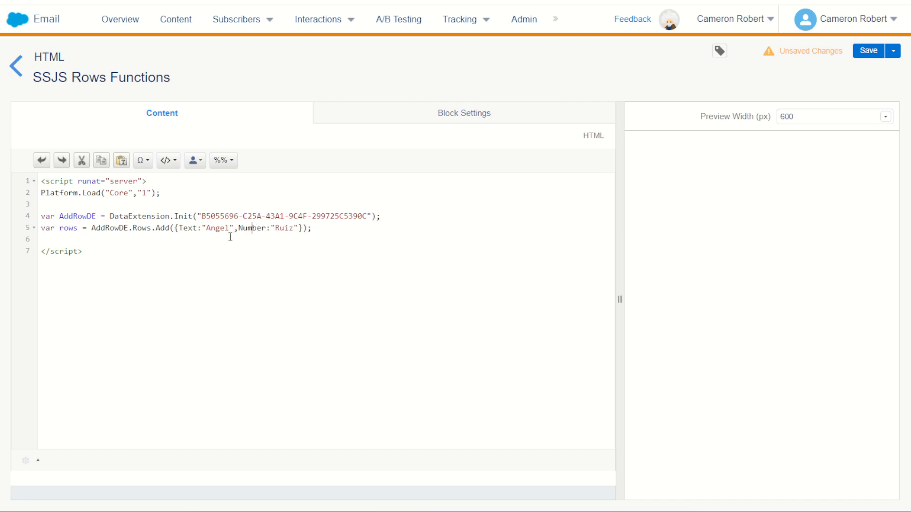
key("Backspace")
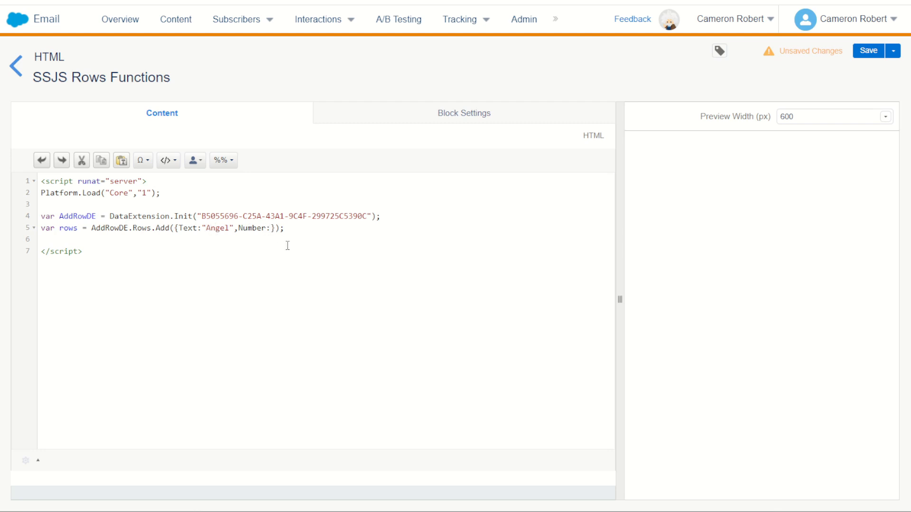
type("111")
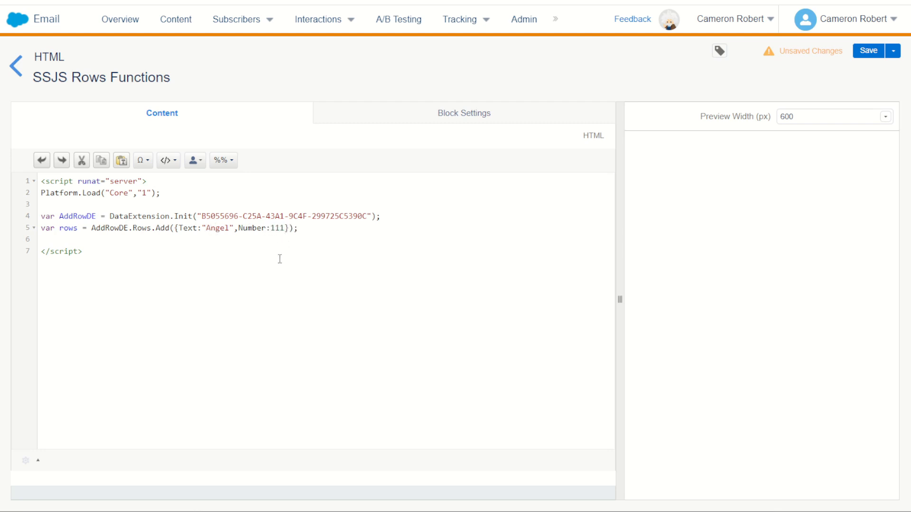
Step: Add Write(rows); on a new line below the Rows.Add call
left_click(297, 228)
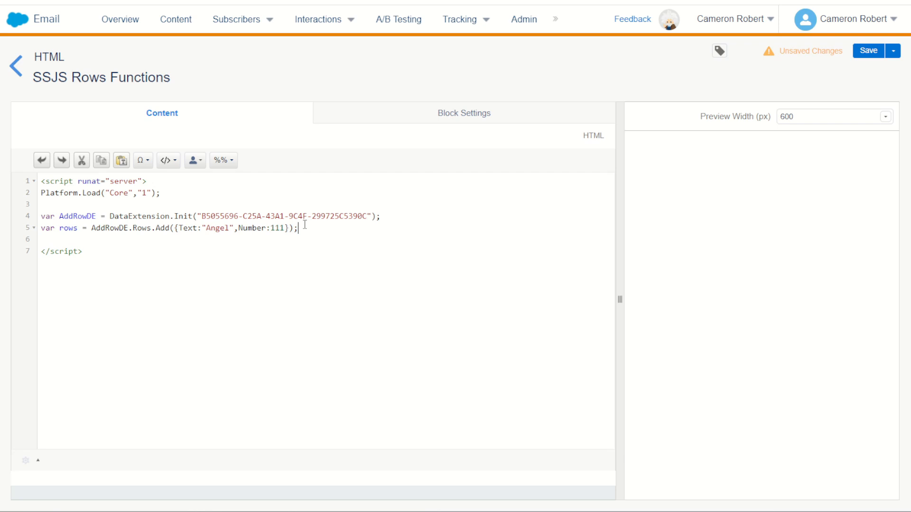
key("Enter")
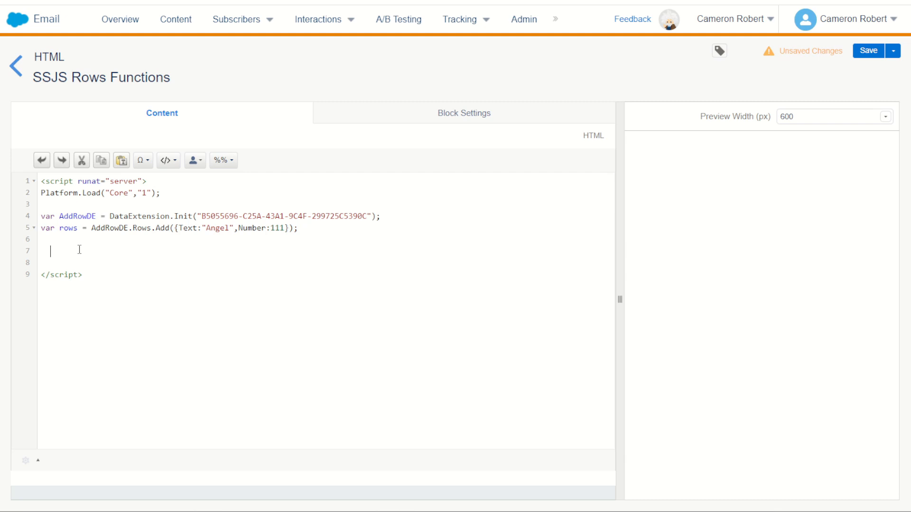
type("Write(")
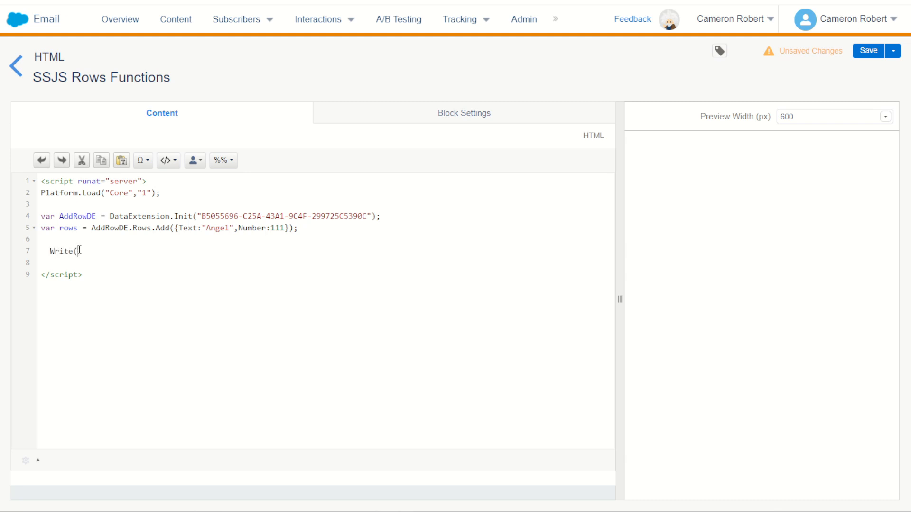
type("rows)")
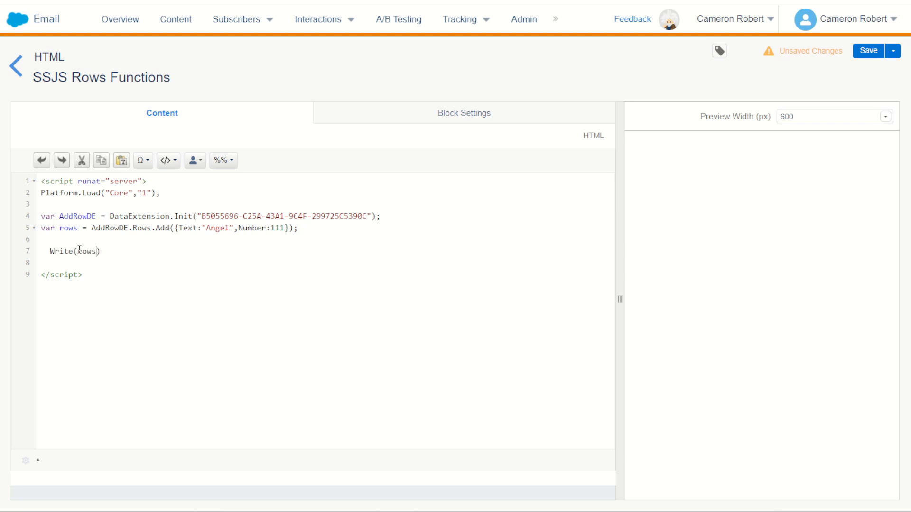
type(");")
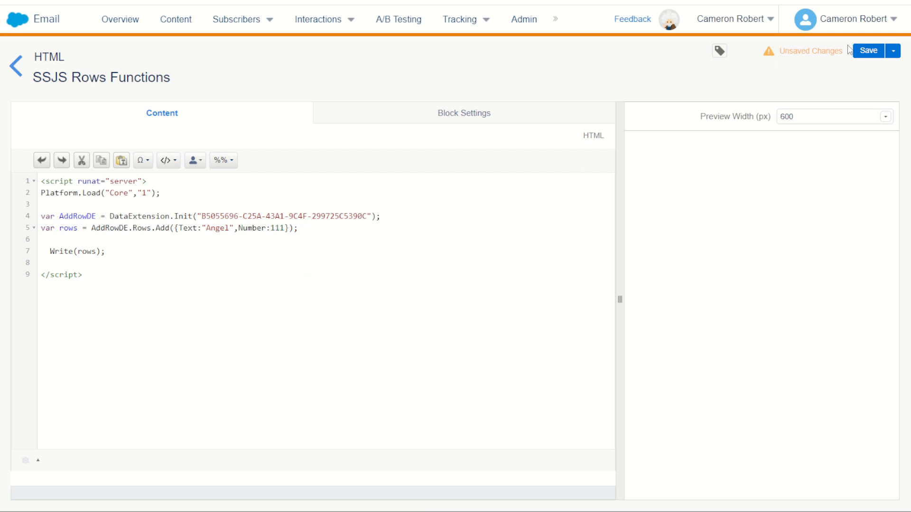
Step: Save the script block and view AddRowDE's records showing the Angel/111 row
left_click(868, 50)
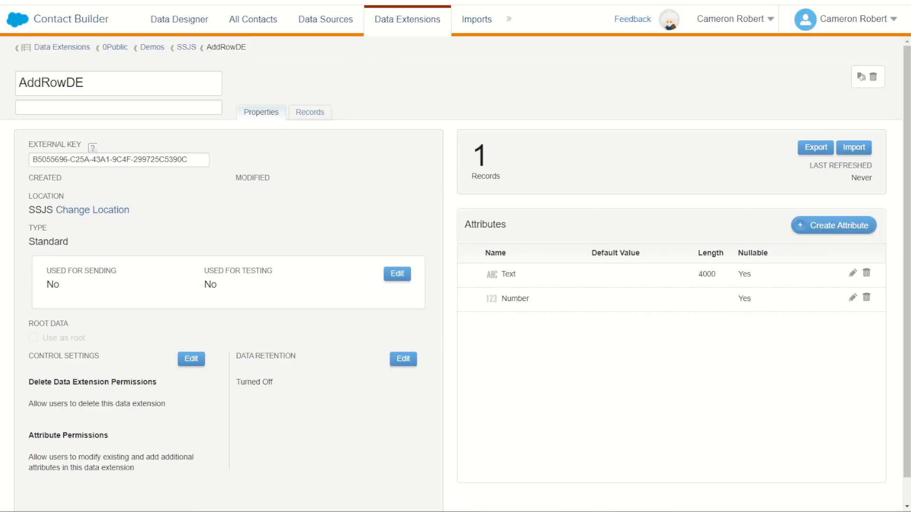
mouse_move(300, 178)
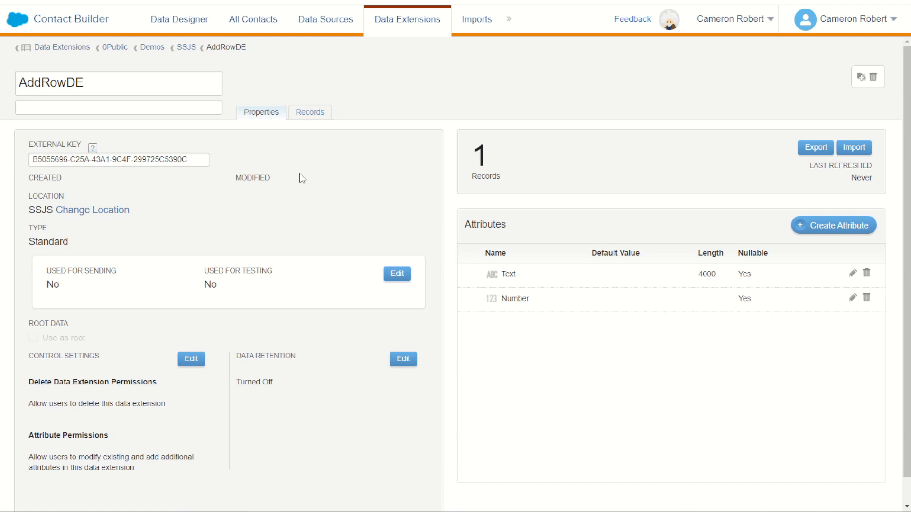
left_click(312, 112)
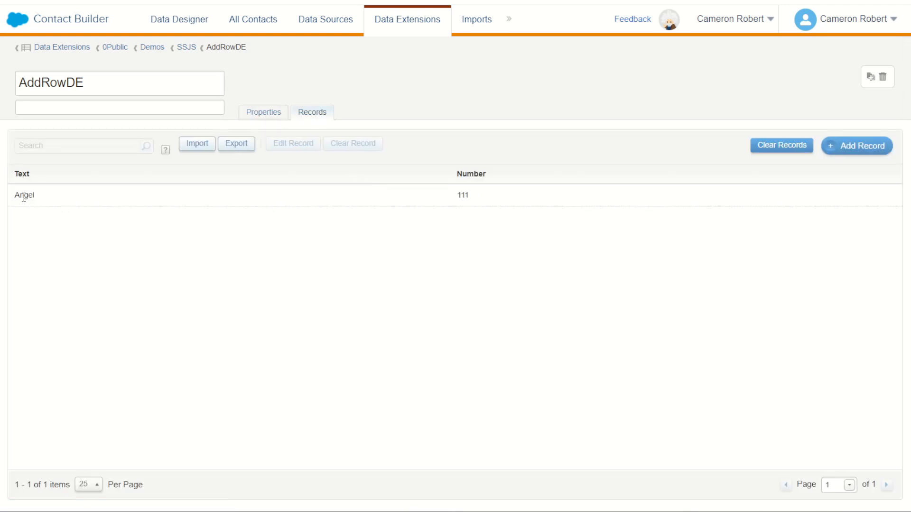
mouse_move(480, 255)
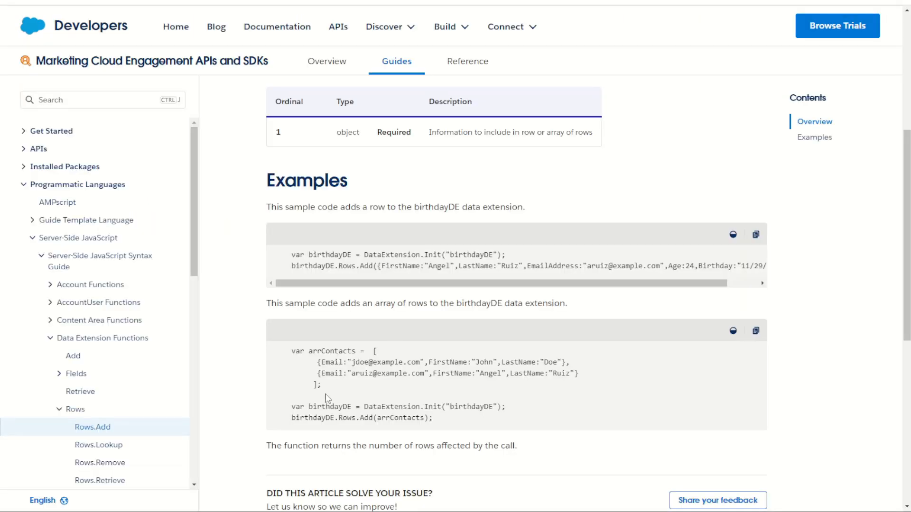
mouse_move(390, 372)
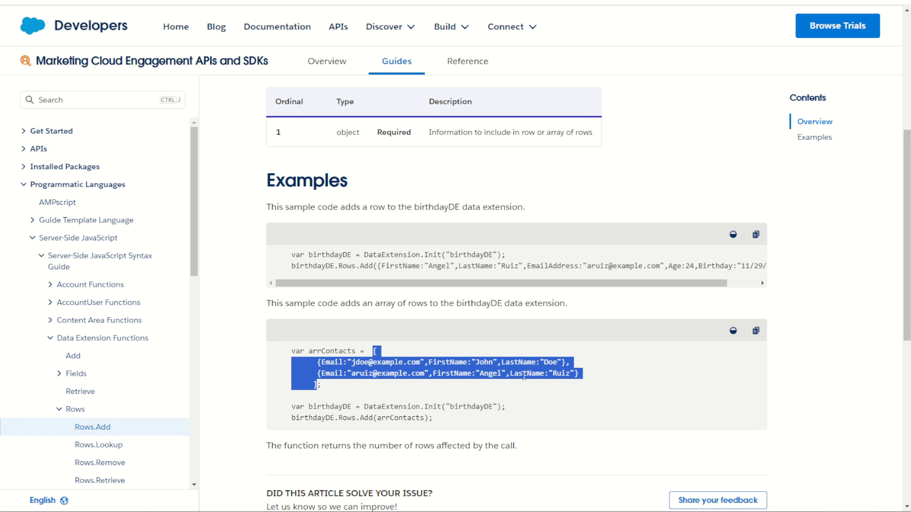
mouse_move(42, 500)
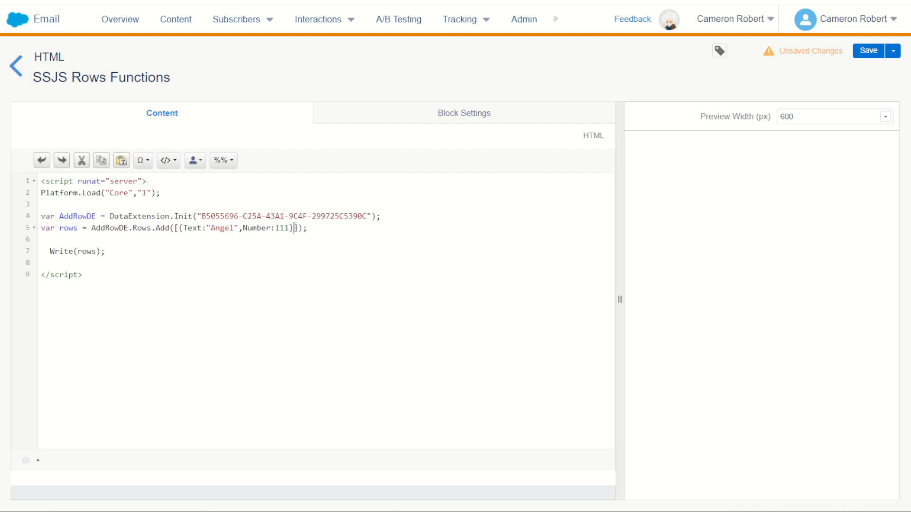
Step: Pass Rows.Add an array of two rows, BBB/111 and CCC/111, and save the script
double_click(233, 228)
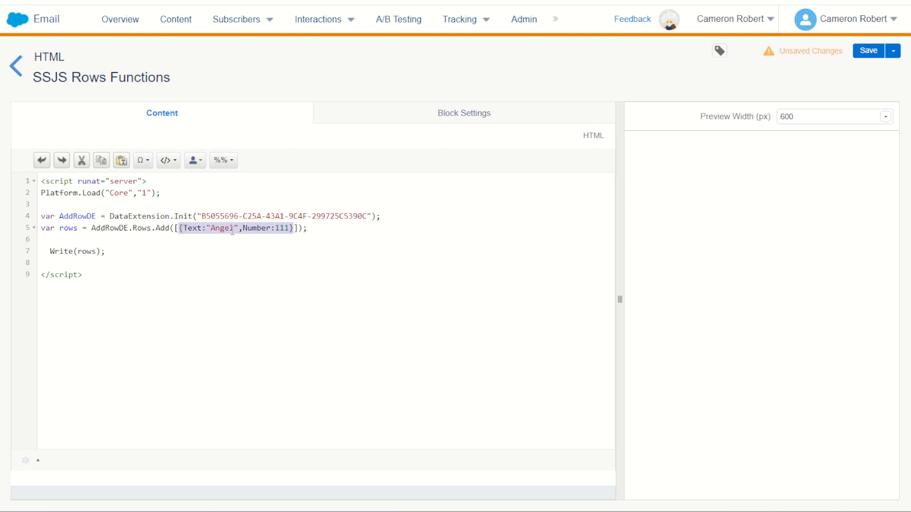
type(",")
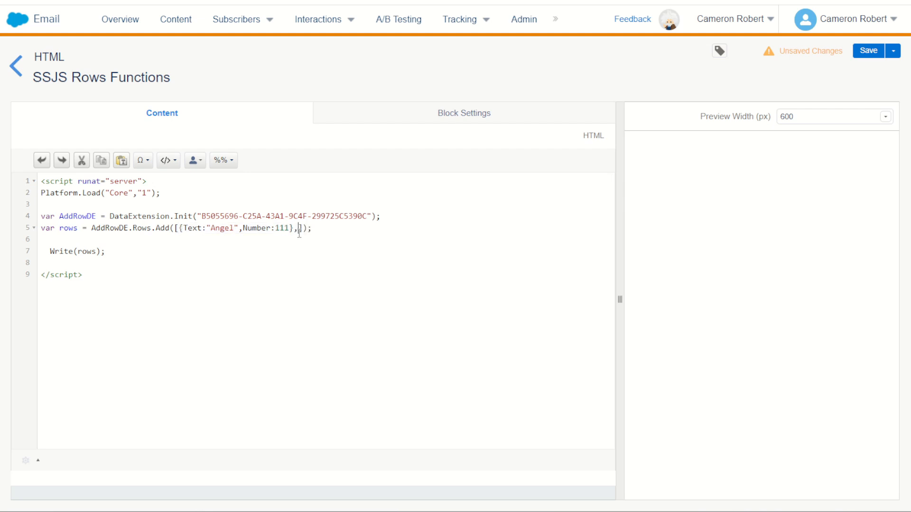
type("{Text:\"Angel\",Number:111}")
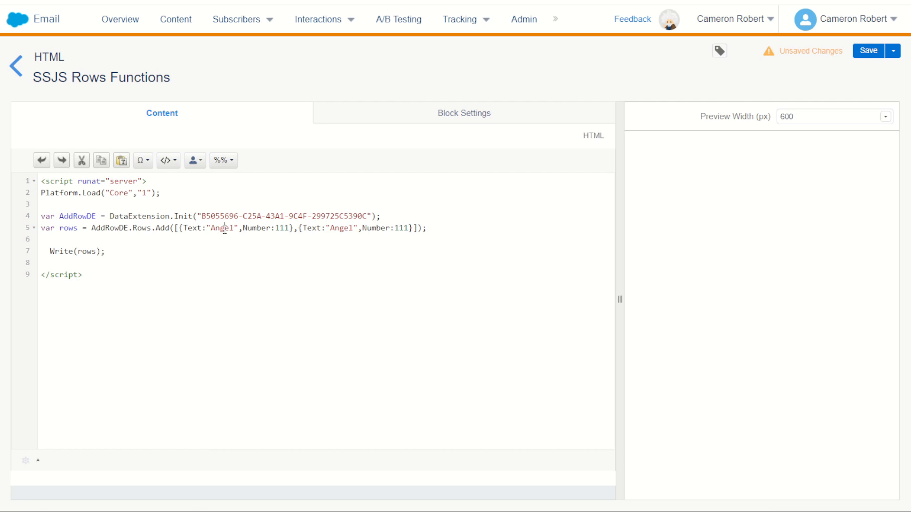
type("BBB")
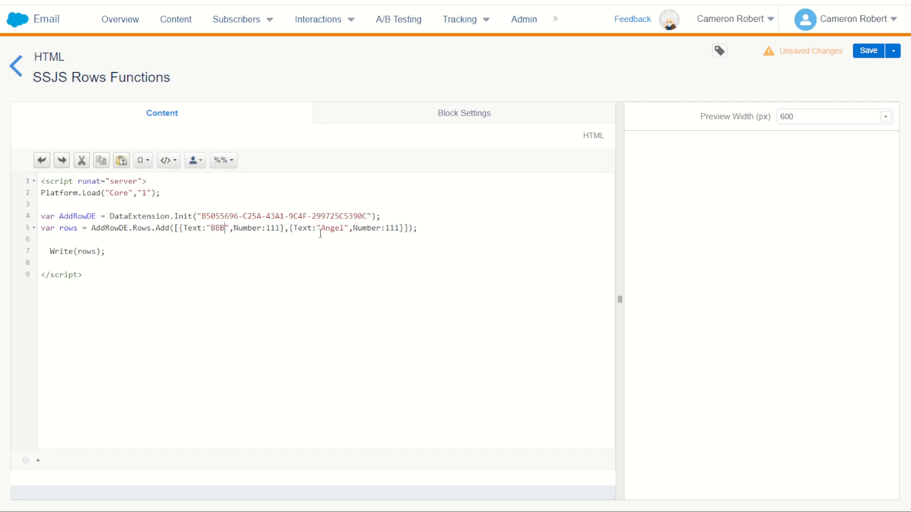
type("CCC")
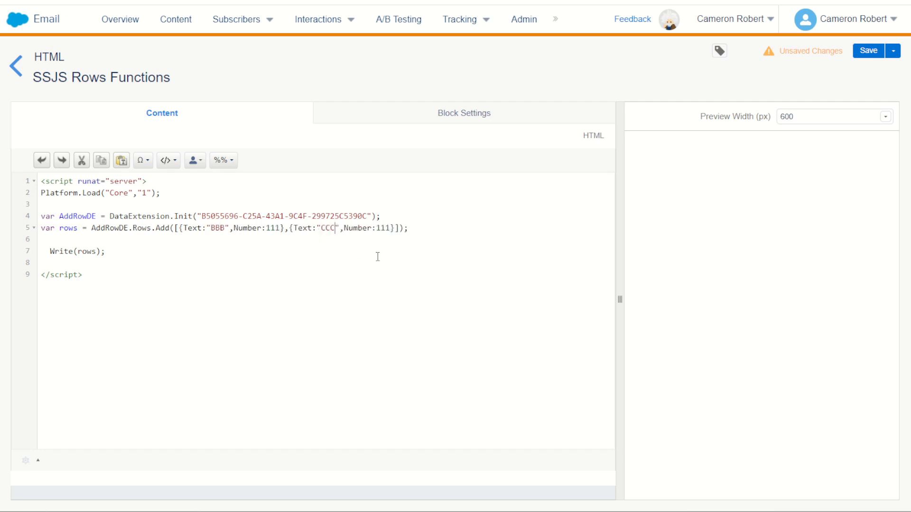
double_click(268, 228)
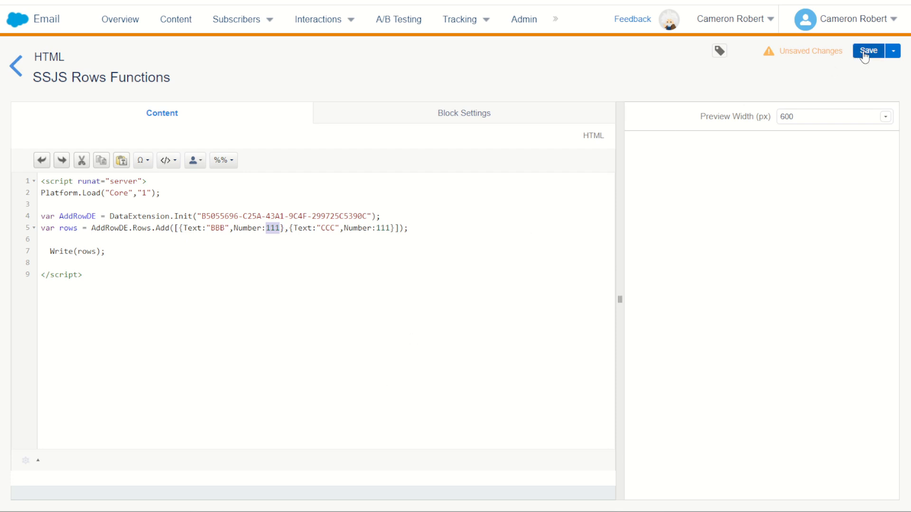
left_click(868, 51)
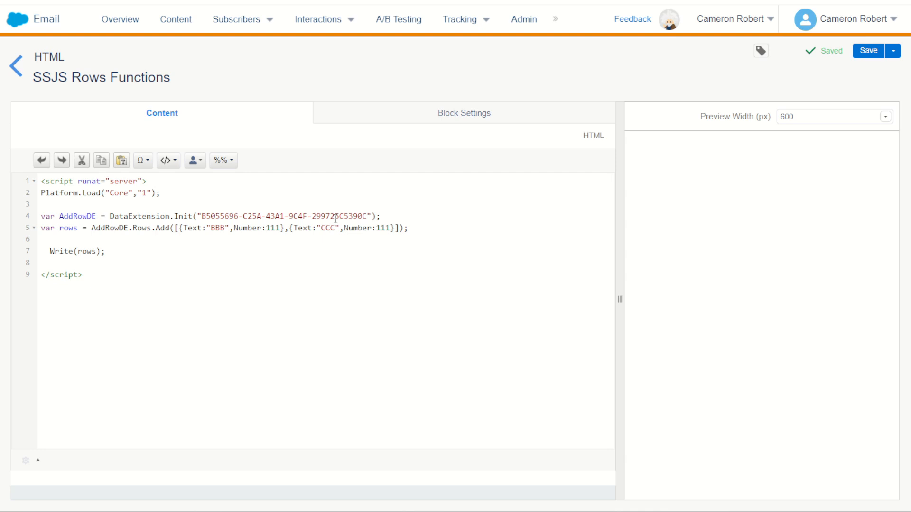
left_click(83, 275)
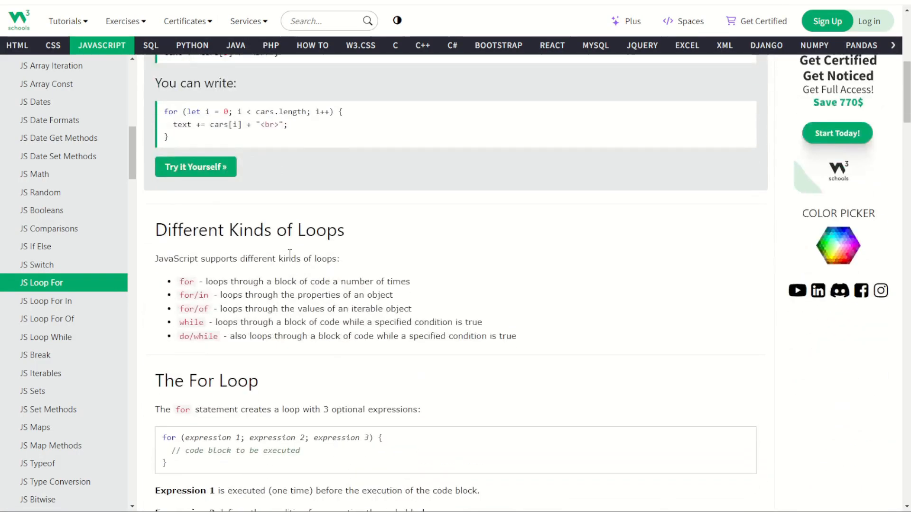
Step: Borrow the W3Schools for loop, setting it to run var i from 0 to 10 above var rows
scroll("up", 3)
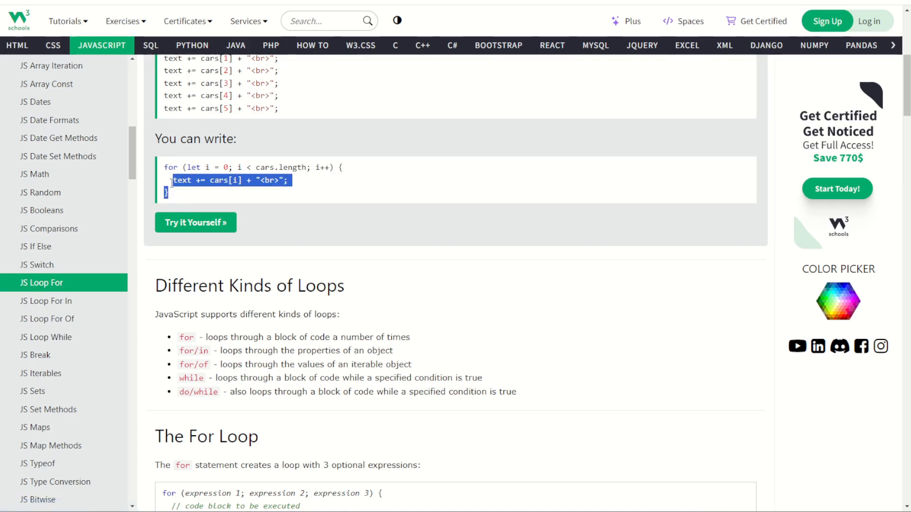
left_click_drag(172, 180, 169, 167)
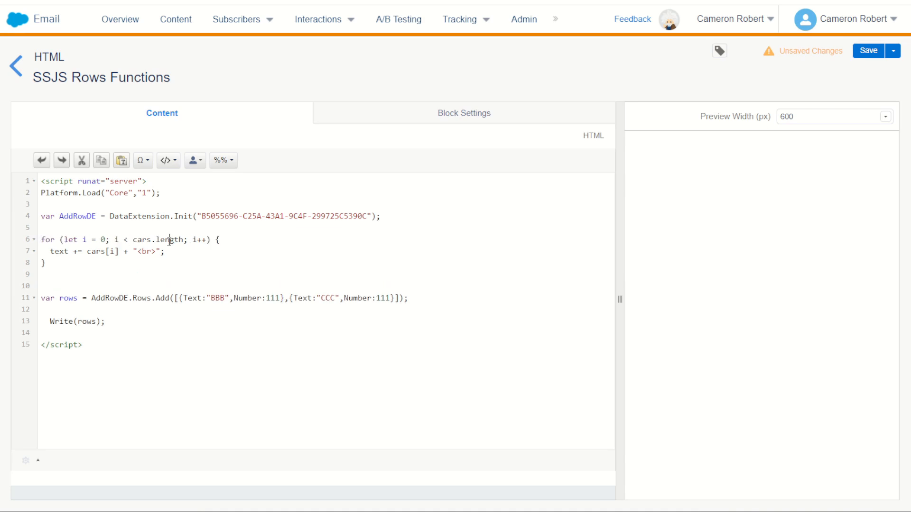
type("10")
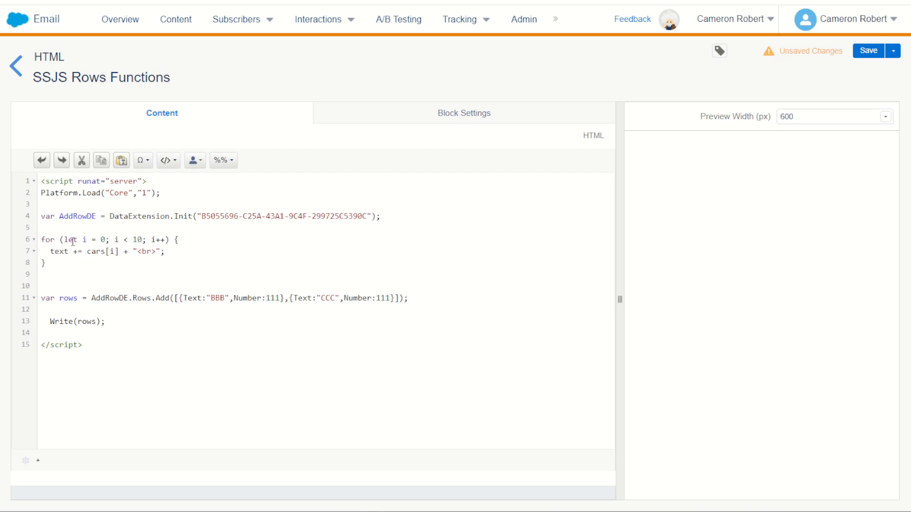
type("var")
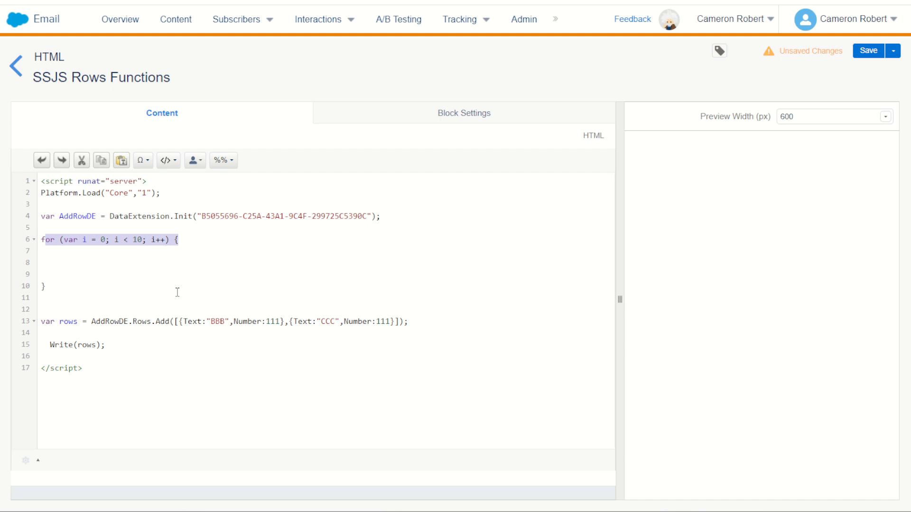
mouse_move(168, 251)
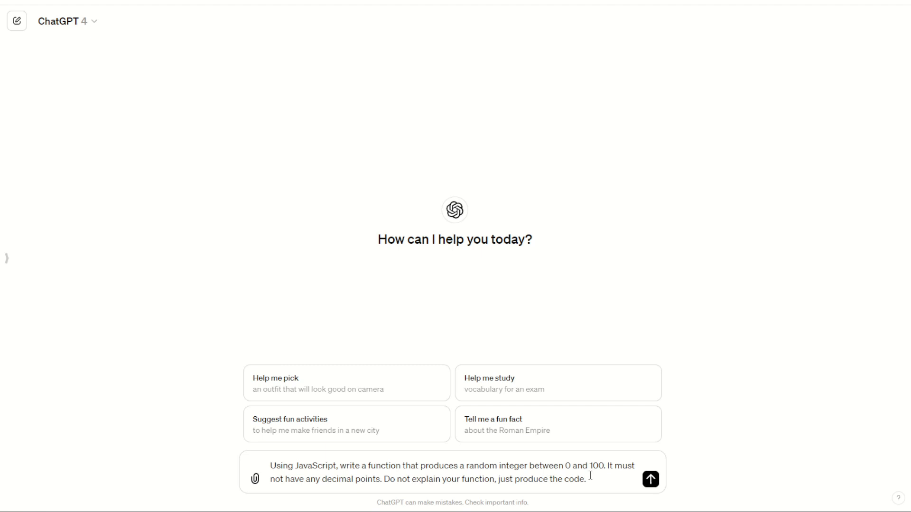
Step: Submit the ChatGPT prompt asking for JavaScript giving a random integer between 0 and 100
left_click(649, 479)
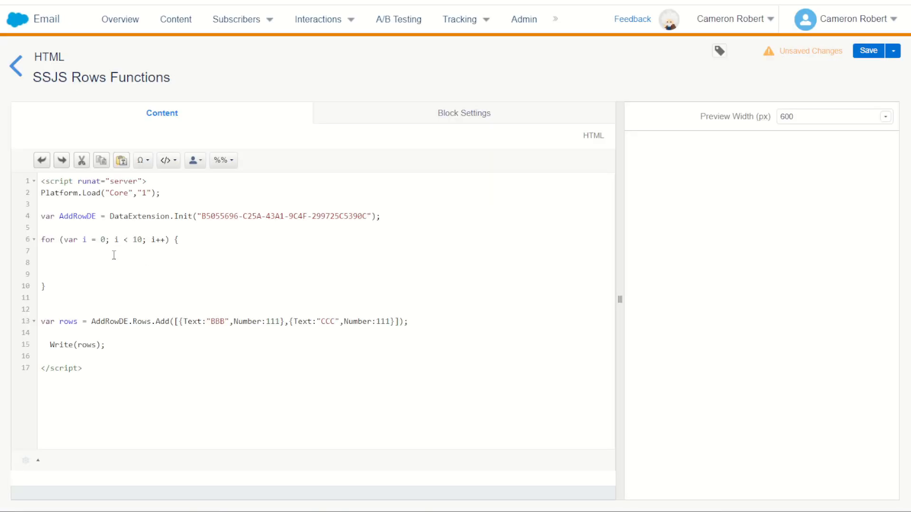
Step: Inside the loop, add var rand = Math.floor(Math.random() * 101) for a 0-100 integer
type("var rad")
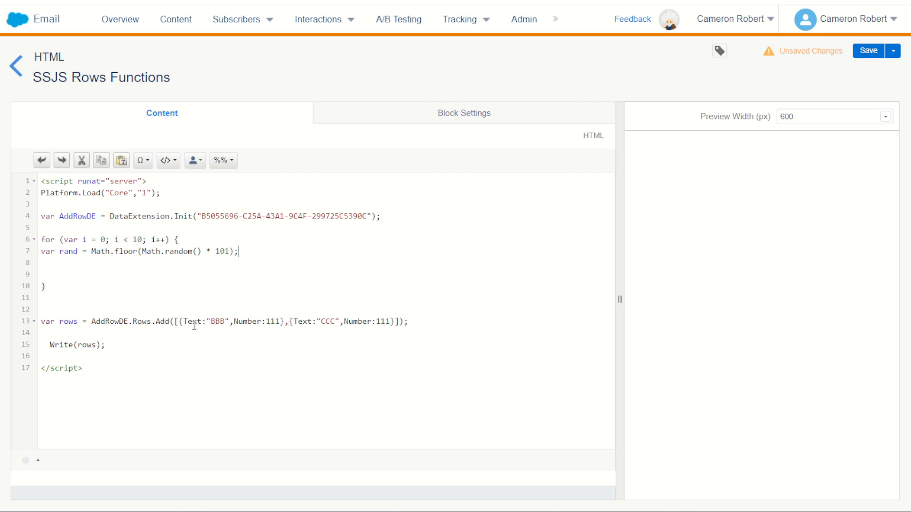
mouse_move(119, 322)
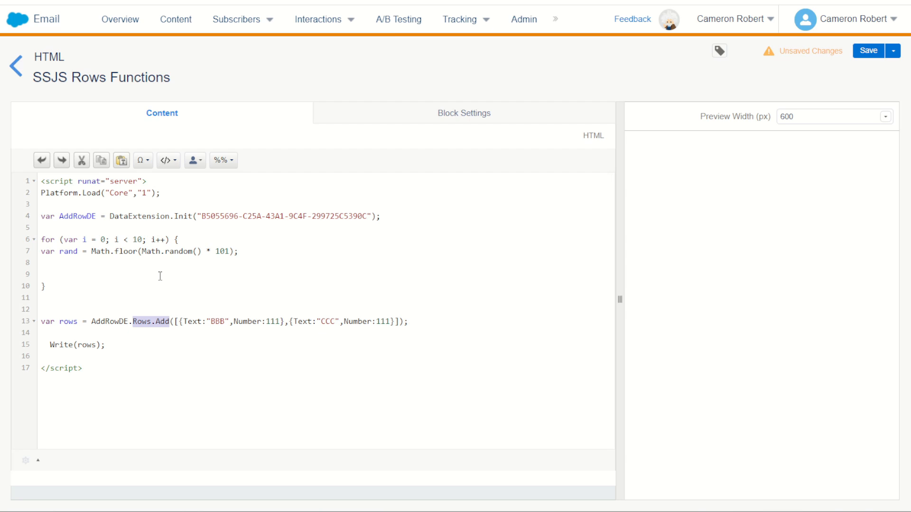
Step: Find the W3Schools Array push() reference and copy its fruits/Kiwi example
left_click(53, 262)
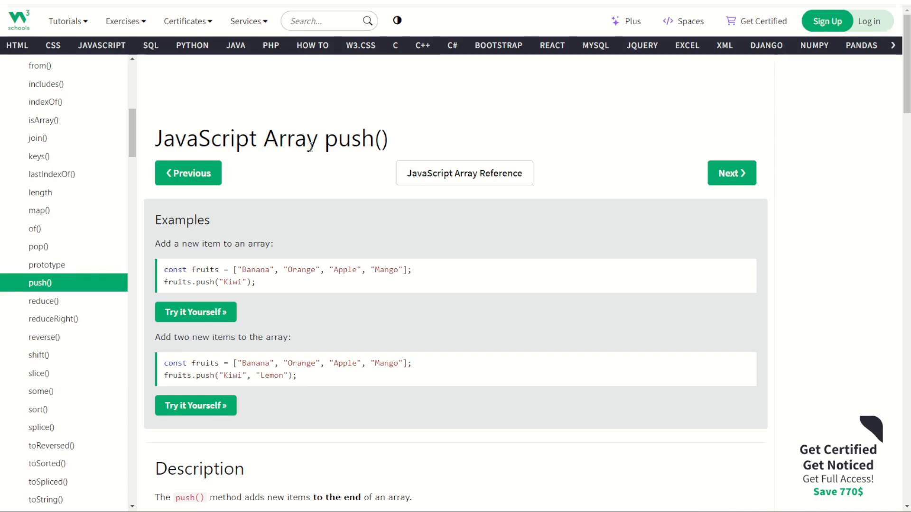
double_click(204, 283)
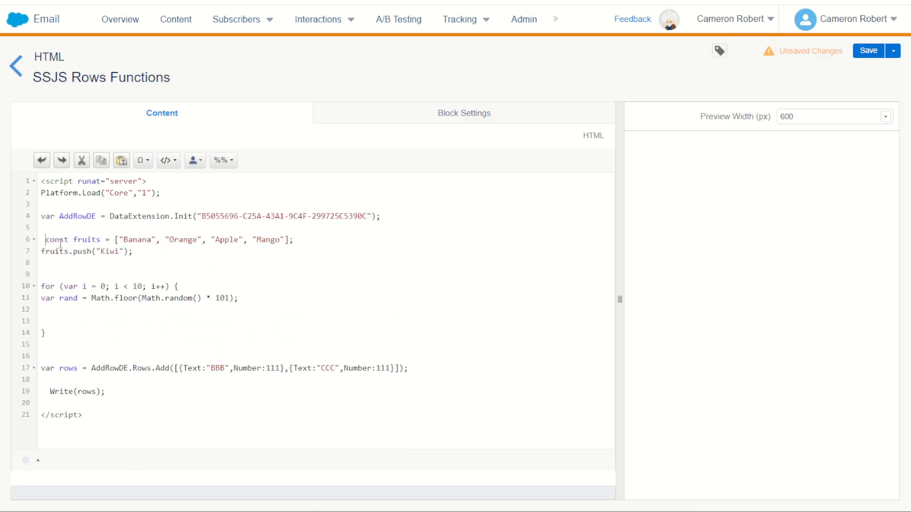
Step: Declare an empty var rowstoinsert array and move rowstoinsert.push("Kiwi") into the loop
type("var fruits = [];")
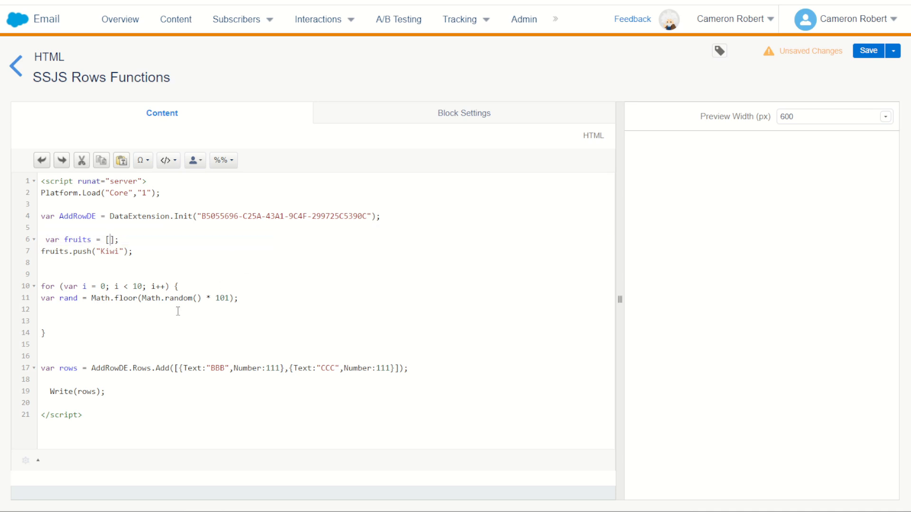
double_click(72, 239)
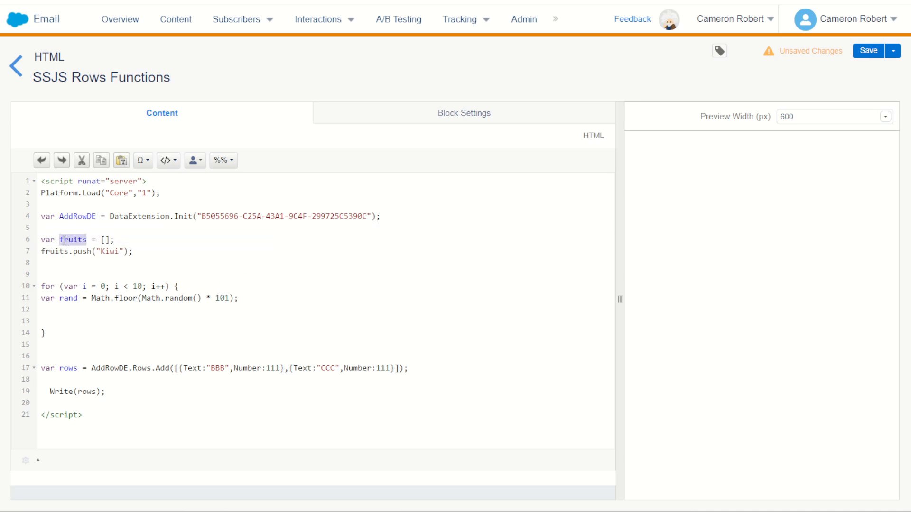
type("rowstoinse")
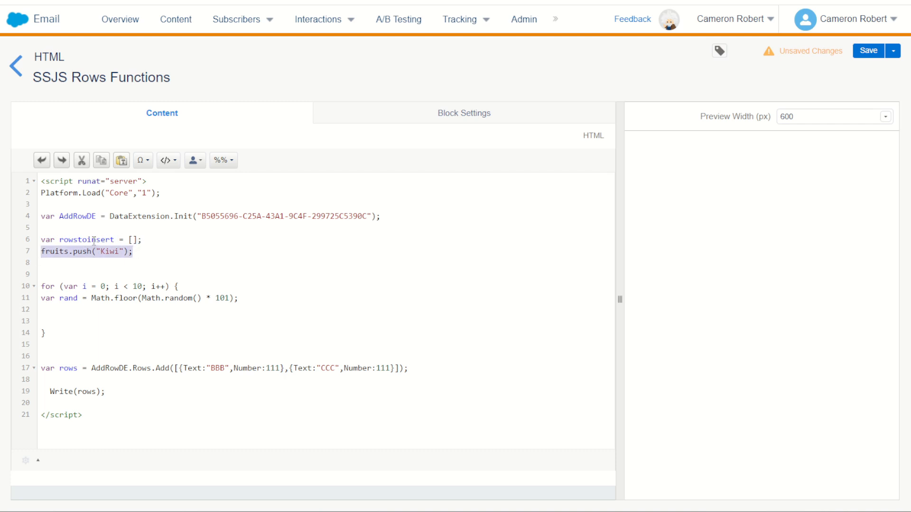
type("rowstoinsert")
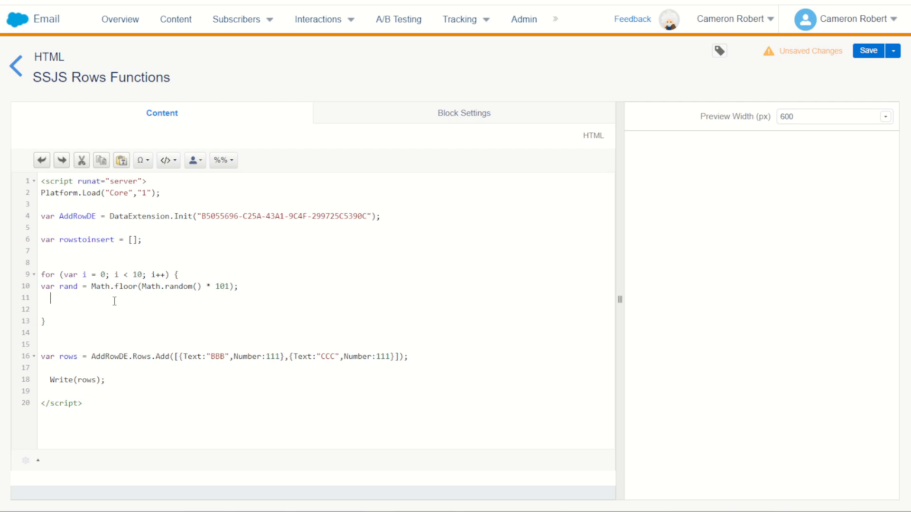
type("rowstoinsert.push(\"Kiwi\");")
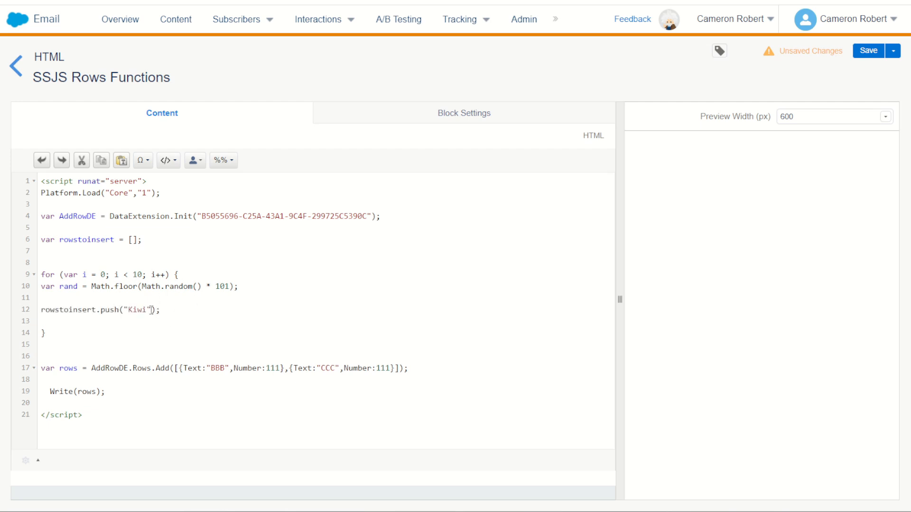
Step: Change the push value to {Text:"RandNum",Number:rand} in place of "Kiwi"
double_click(272, 368)
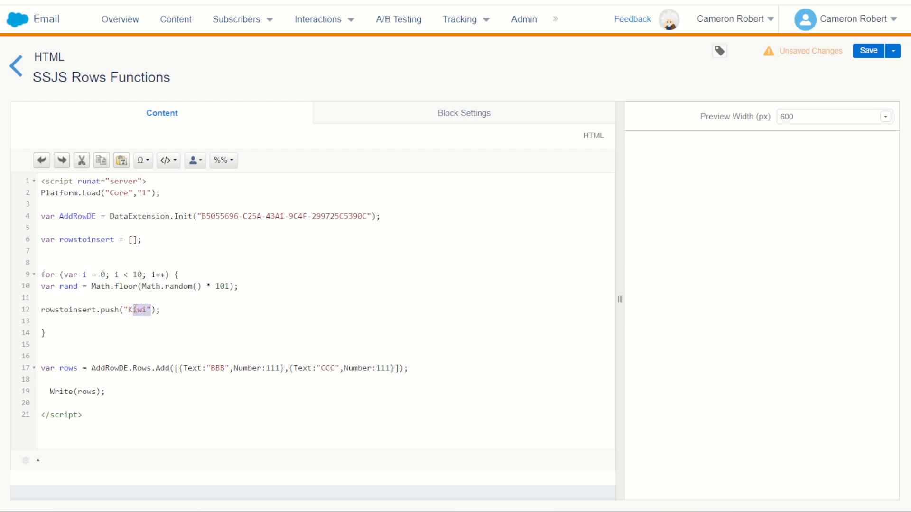
type("{Text:\"BBB\",Number:111}")
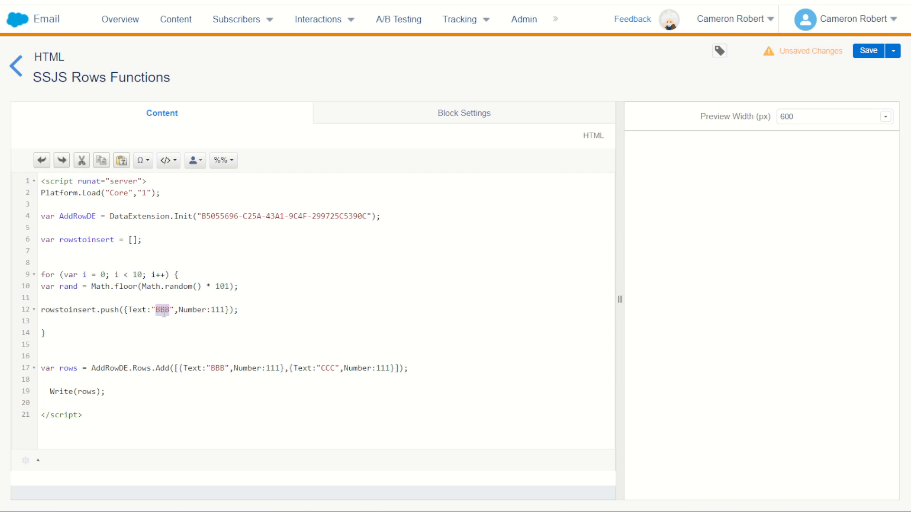
type("Rand")
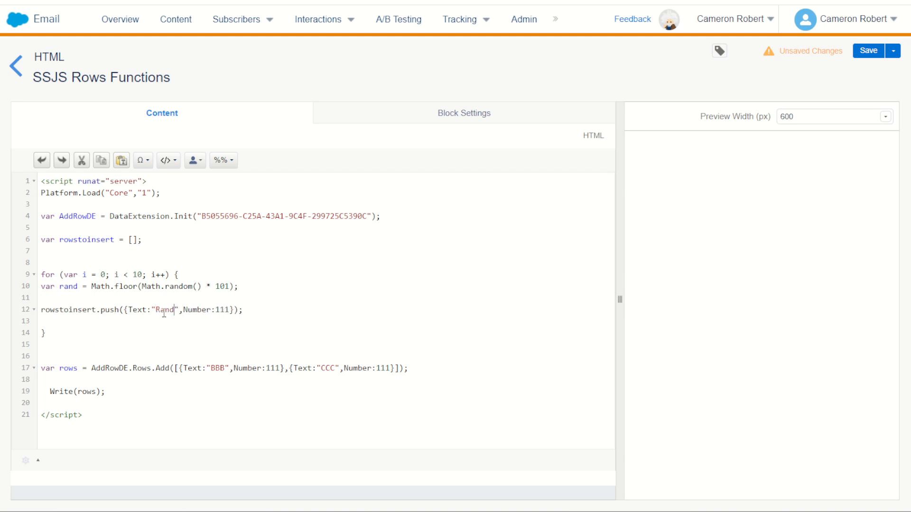
type("Num")
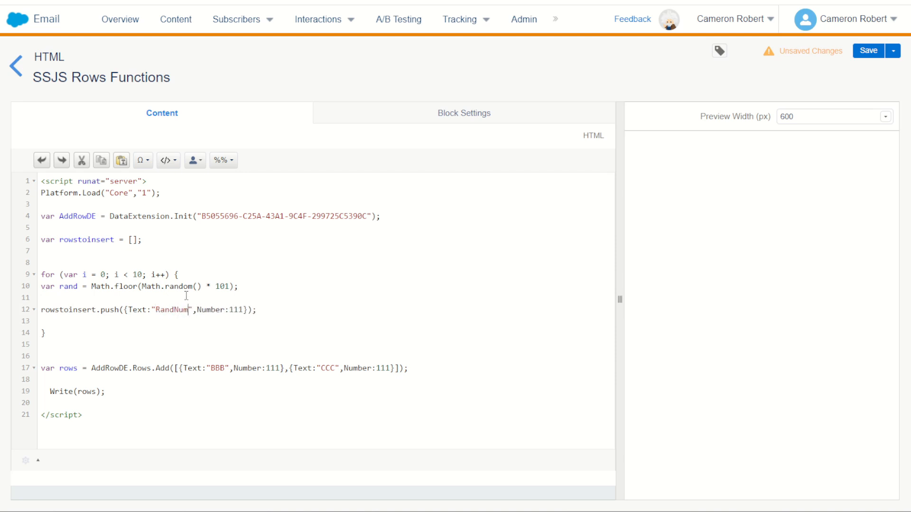
double_click(67, 287)
type("rand")
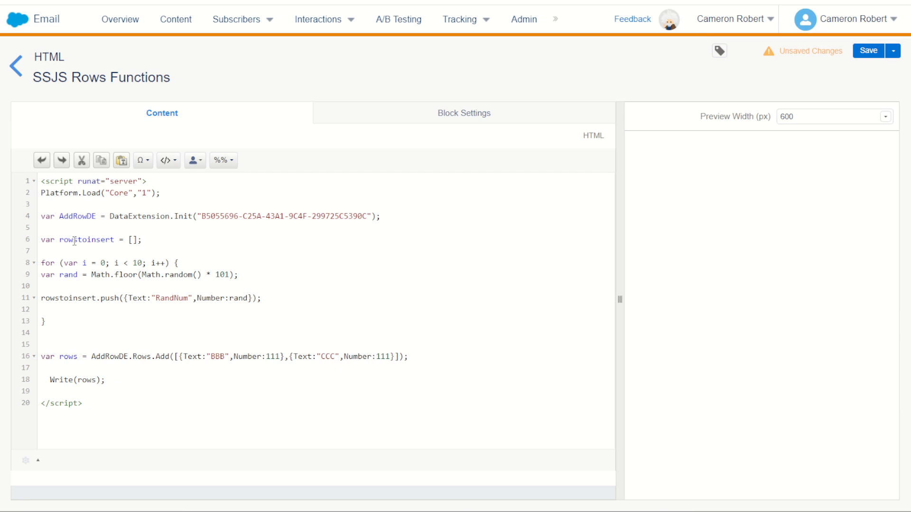
Step: Pass rowstoinsert to AddRowDE.Rows.Add instead of the literal rows and tidy blank lines
double_click(69, 298)
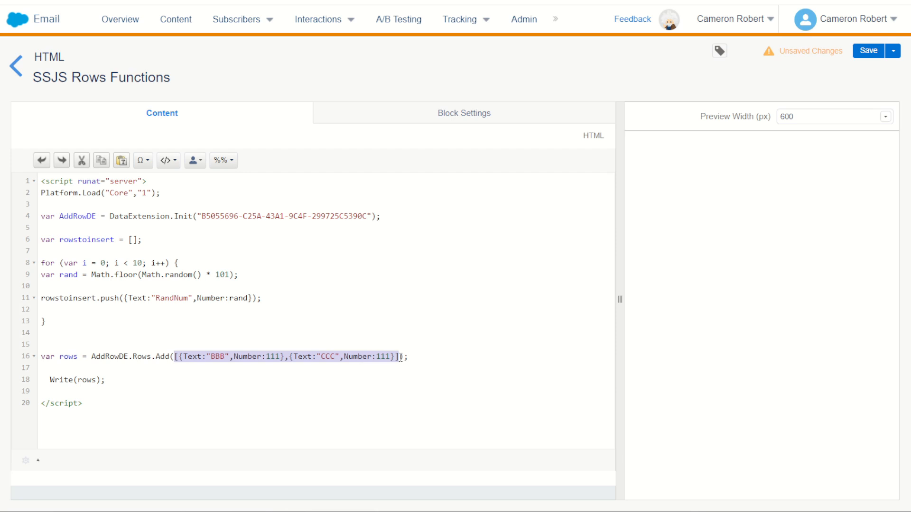
type("rowstoinsert);")
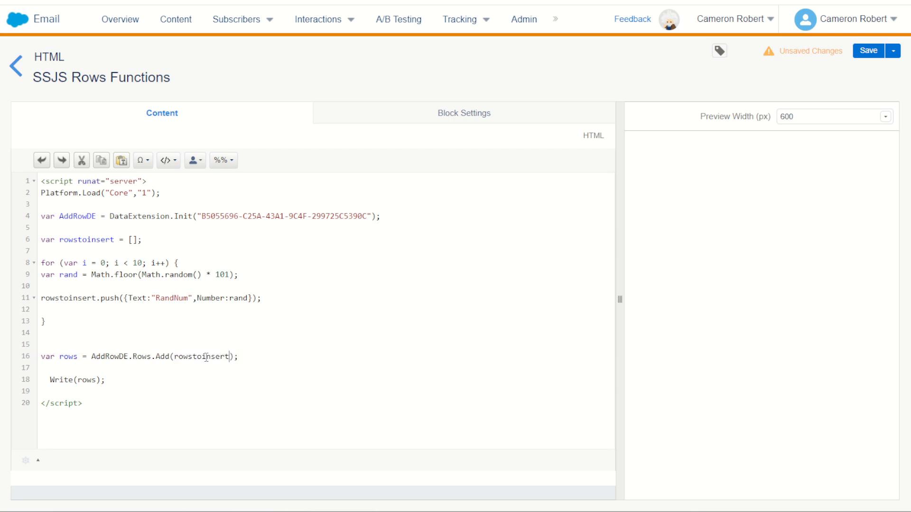
double_click(200, 356)
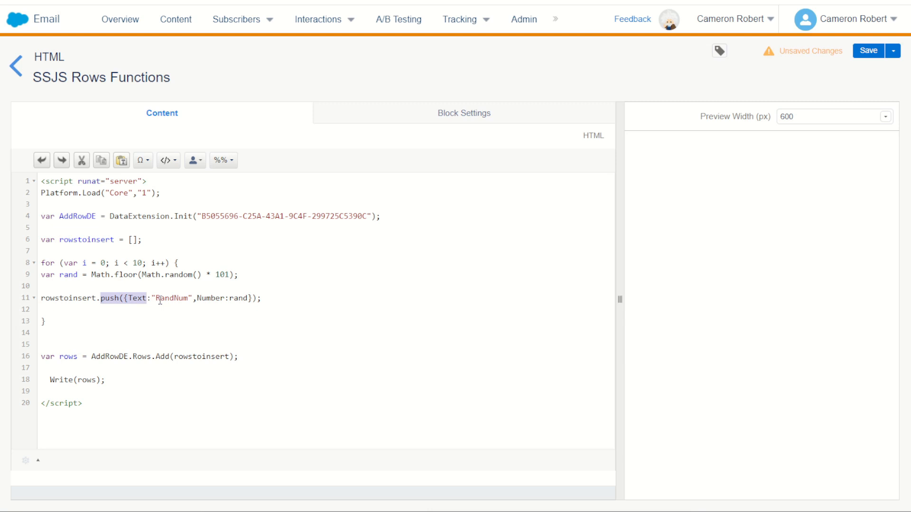
double_click(203, 355)
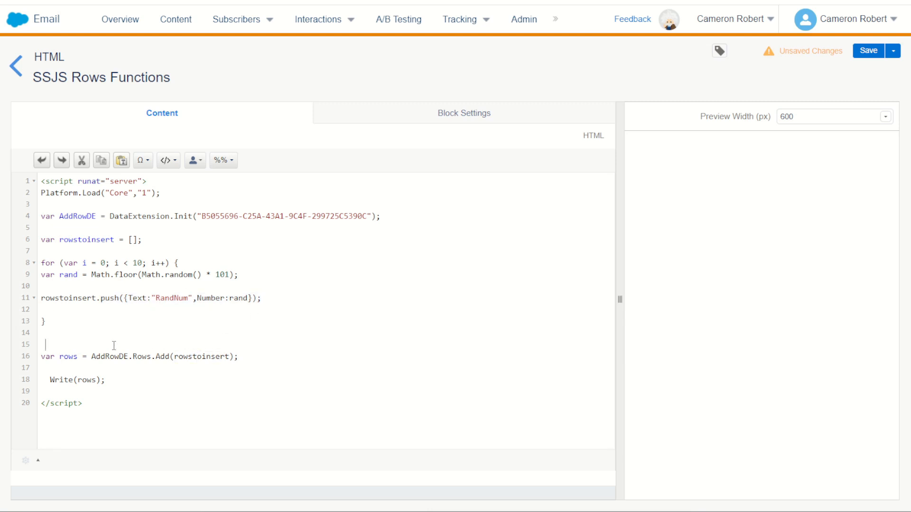
double_click(68, 344)
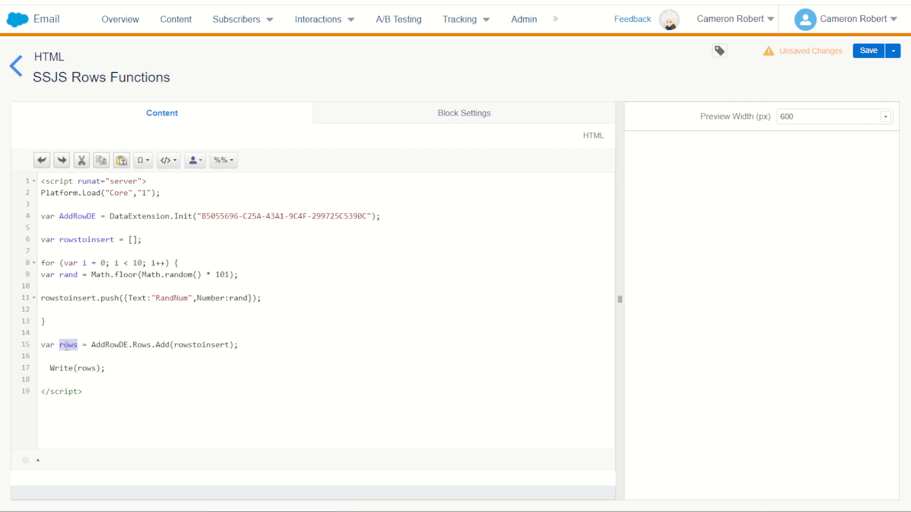
double_click(86, 368)
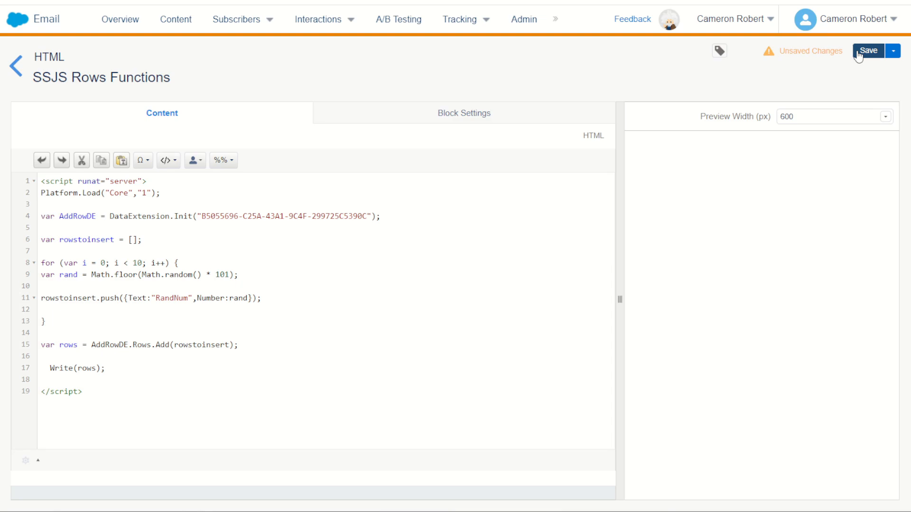
Step: Save the SSJS HTML block
left_click(868, 50)
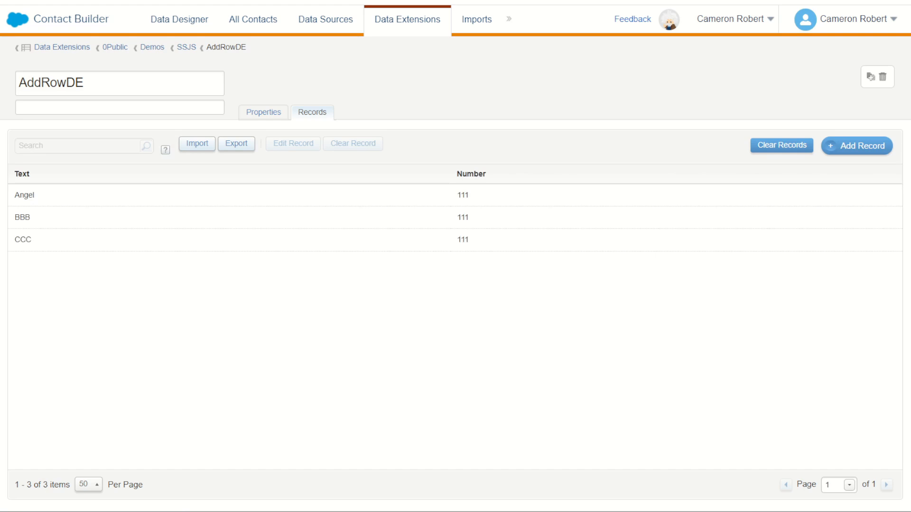
mouse_move(171, 396)
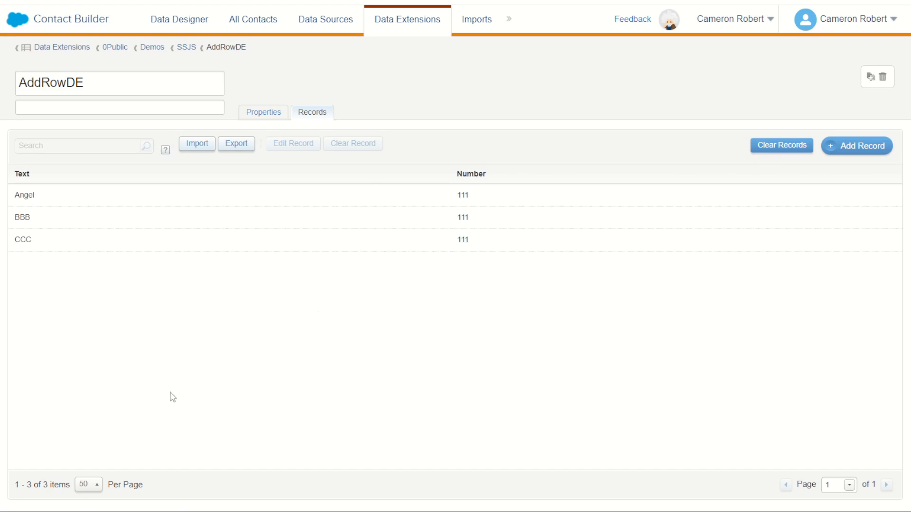
left_click(781, 145)
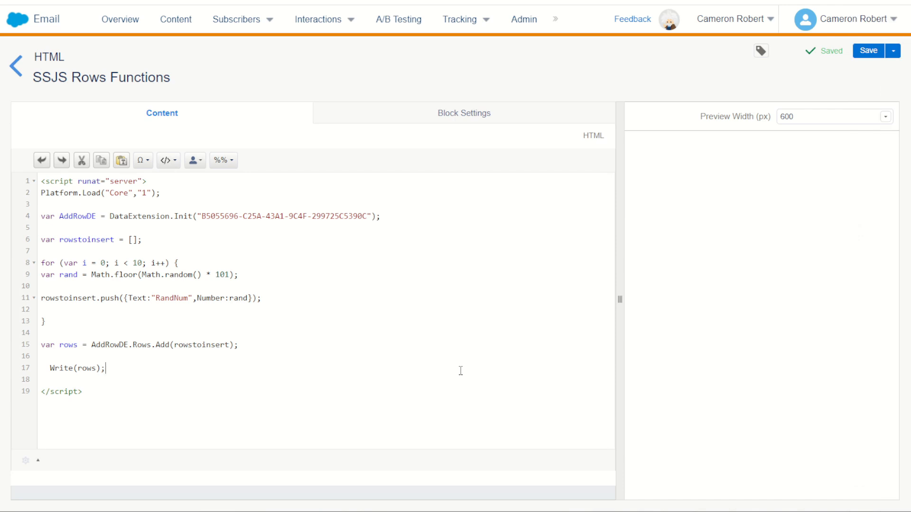
mouse_move(92, 298)
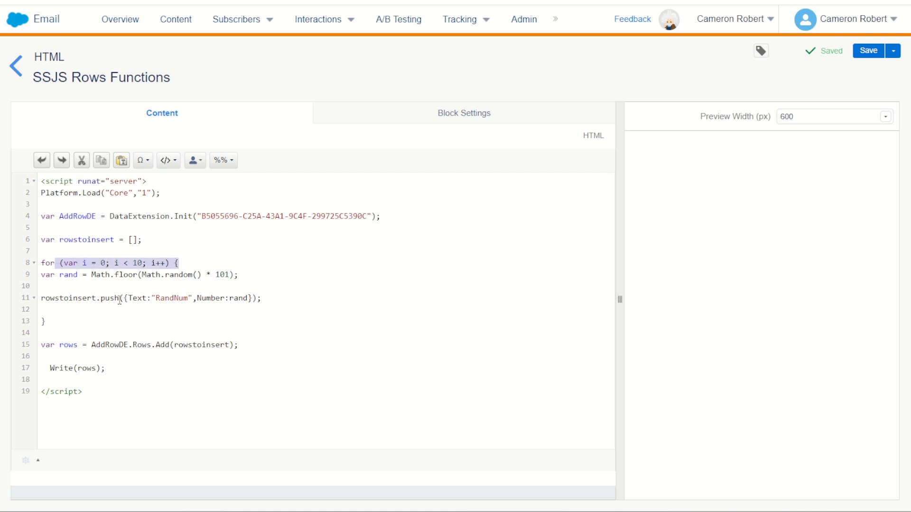
left_click(240, 344)
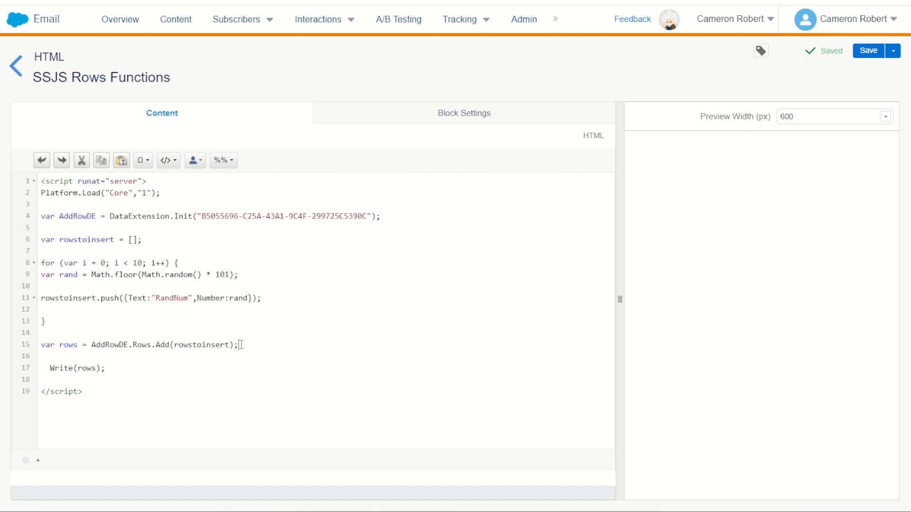
mouse_move(198, 376)
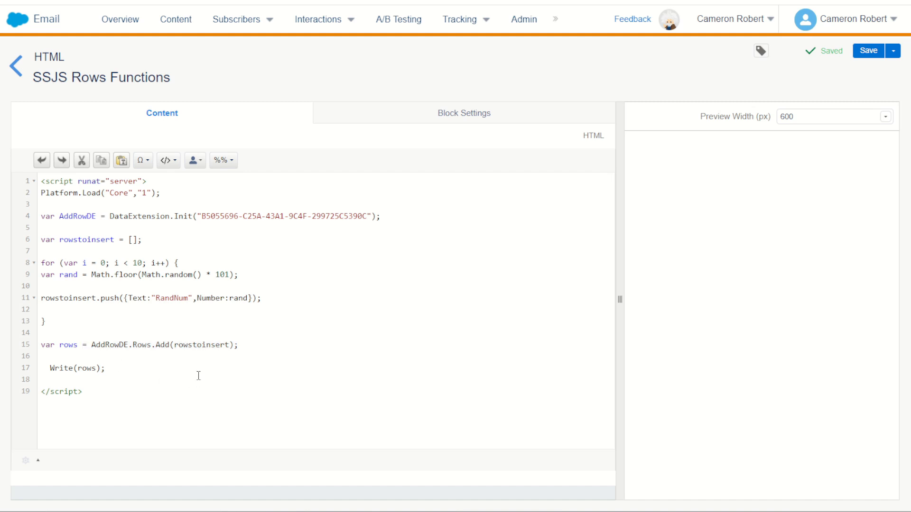
left_click(52, 380)
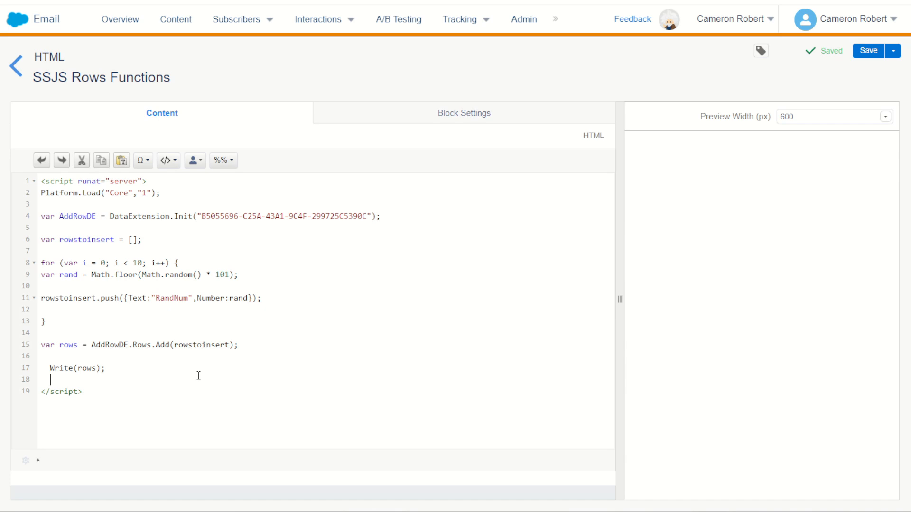
mouse_move(208, 215)
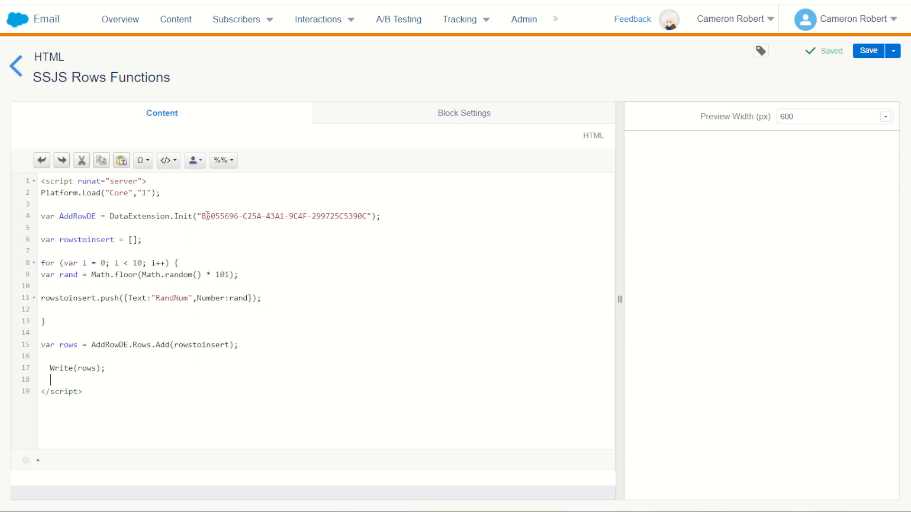